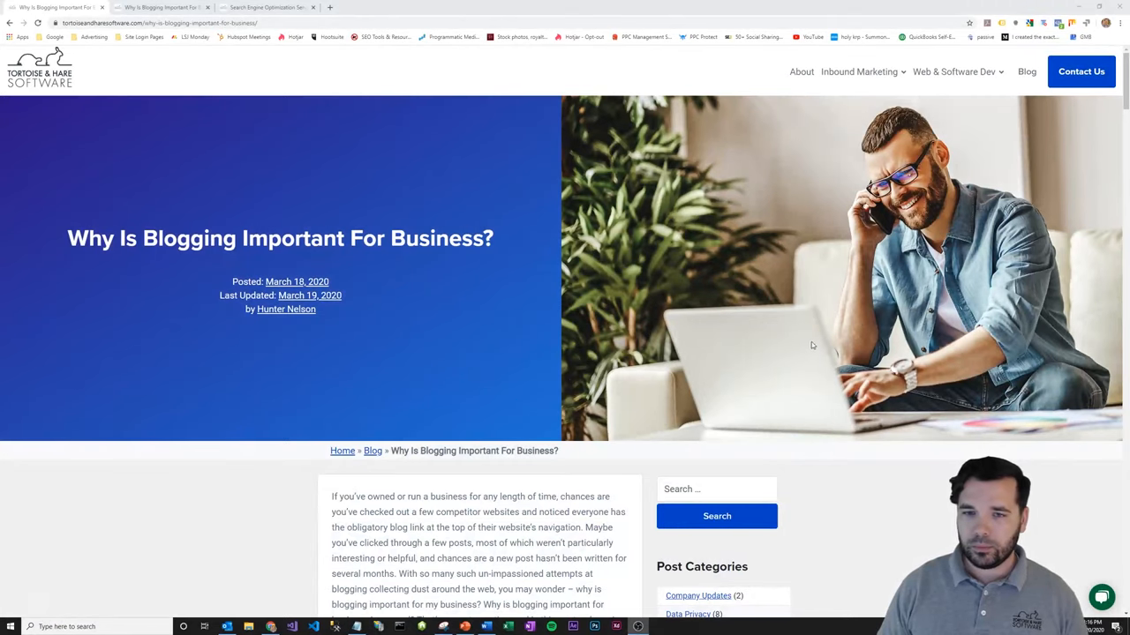
Step: Scroll past the header image to the article intro and Jump To Section list
scroll("down", 3)
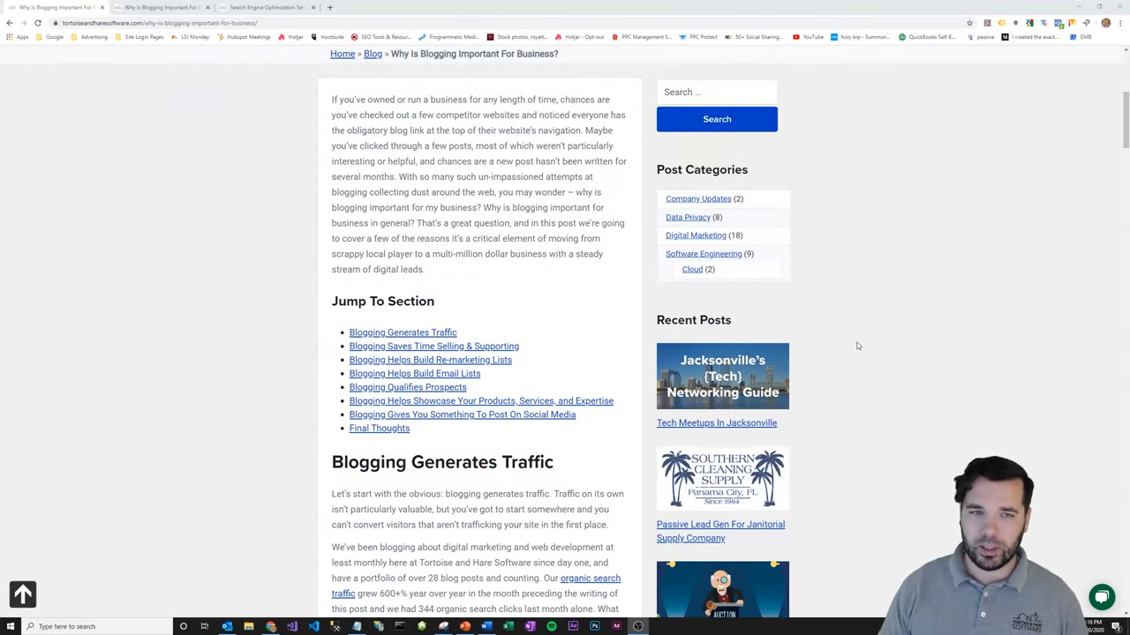
scroll("down", 3)
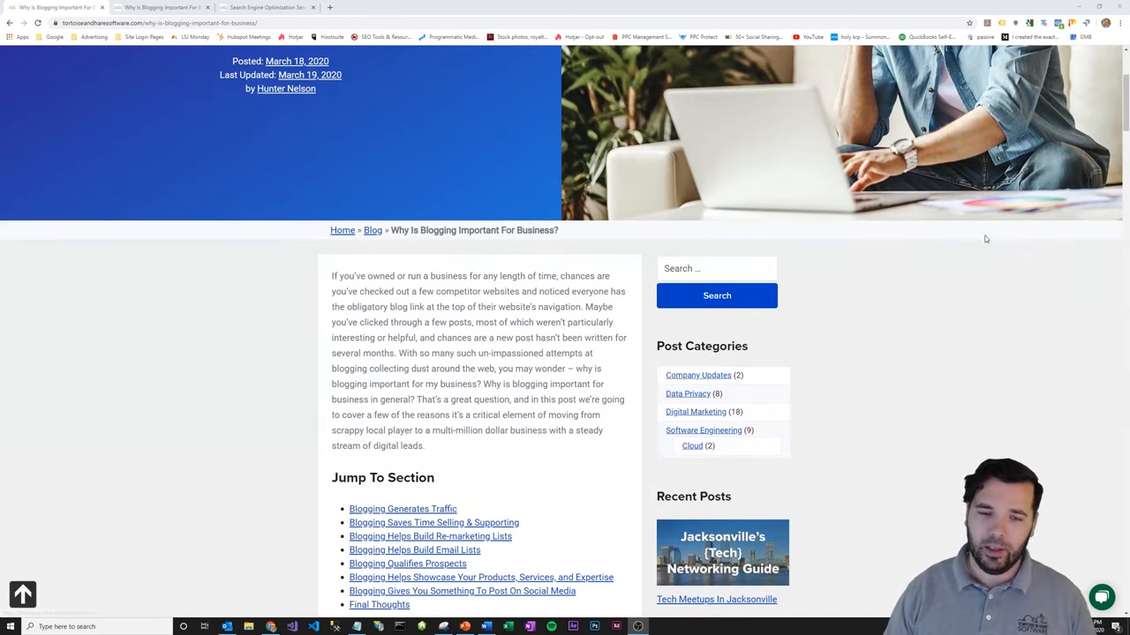
Step: Scroll until the 'Blogging Generates Traffic' heading appears below the jump list
scroll("down", 3)
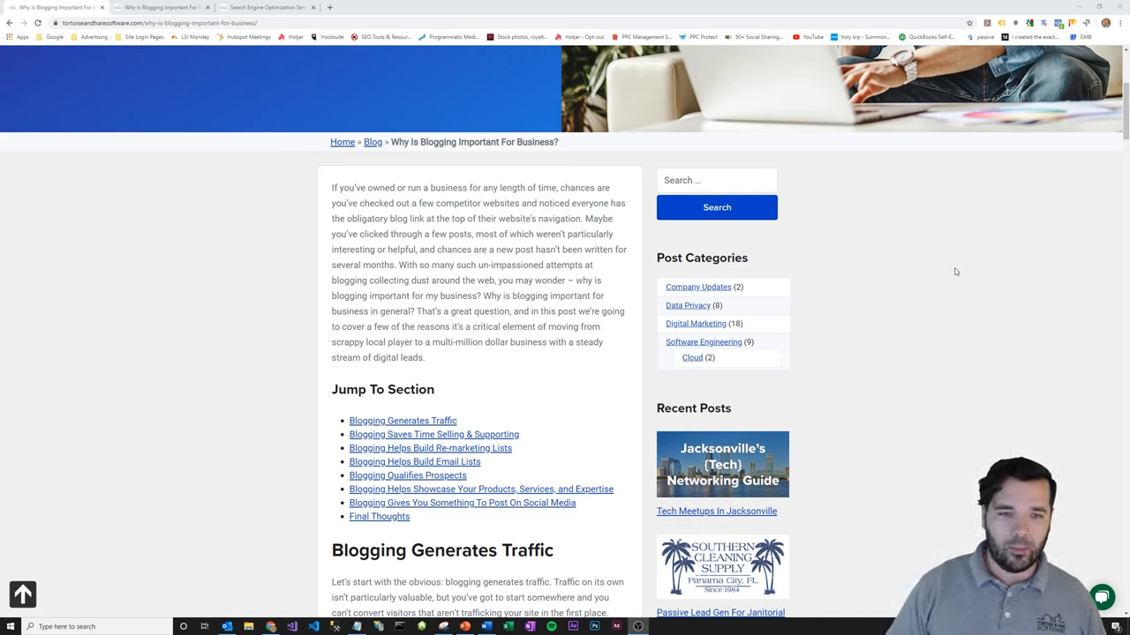
mouse_move(939, 273)
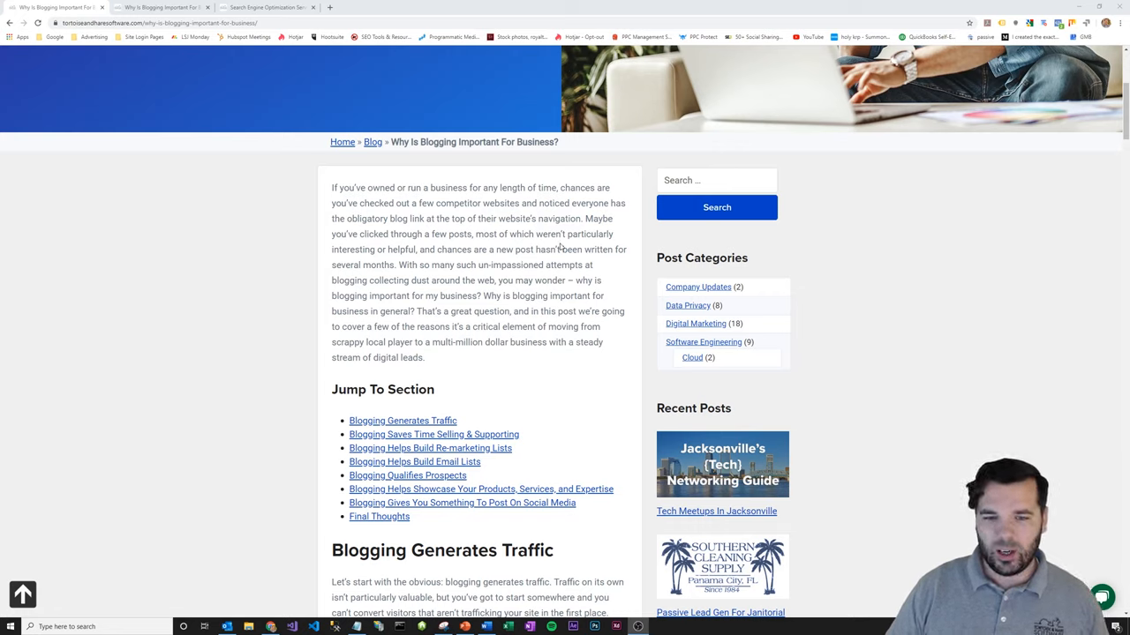
Step: Scroll through 'Blogging Generates Traffic' to its Search Console organic traffic chart and caption
scroll("down", 3)
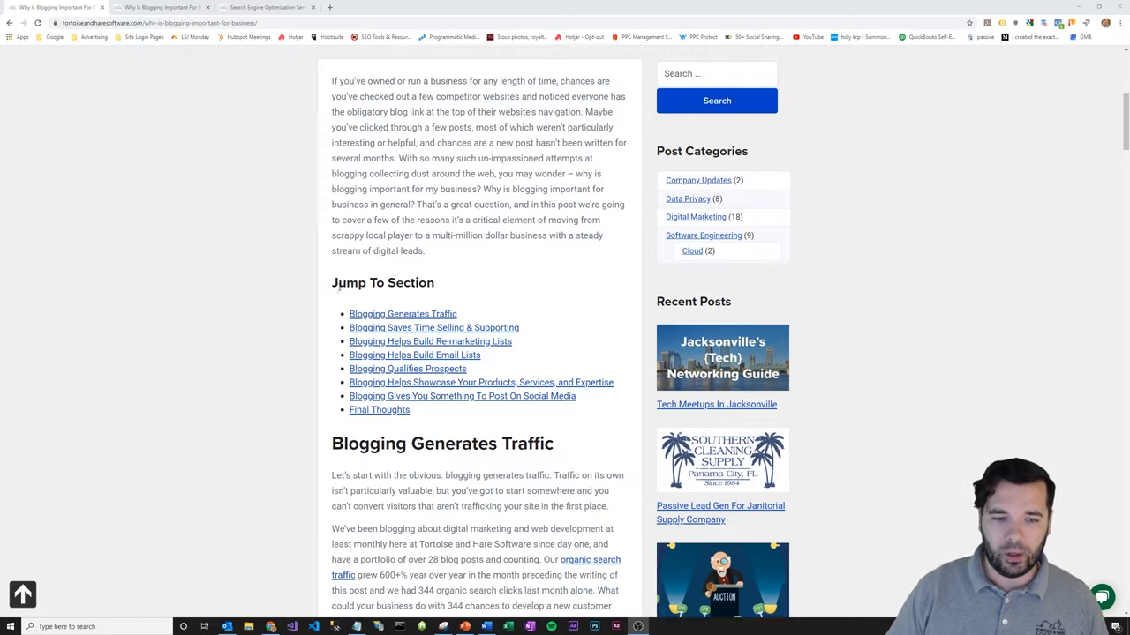
scroll("down", 3)
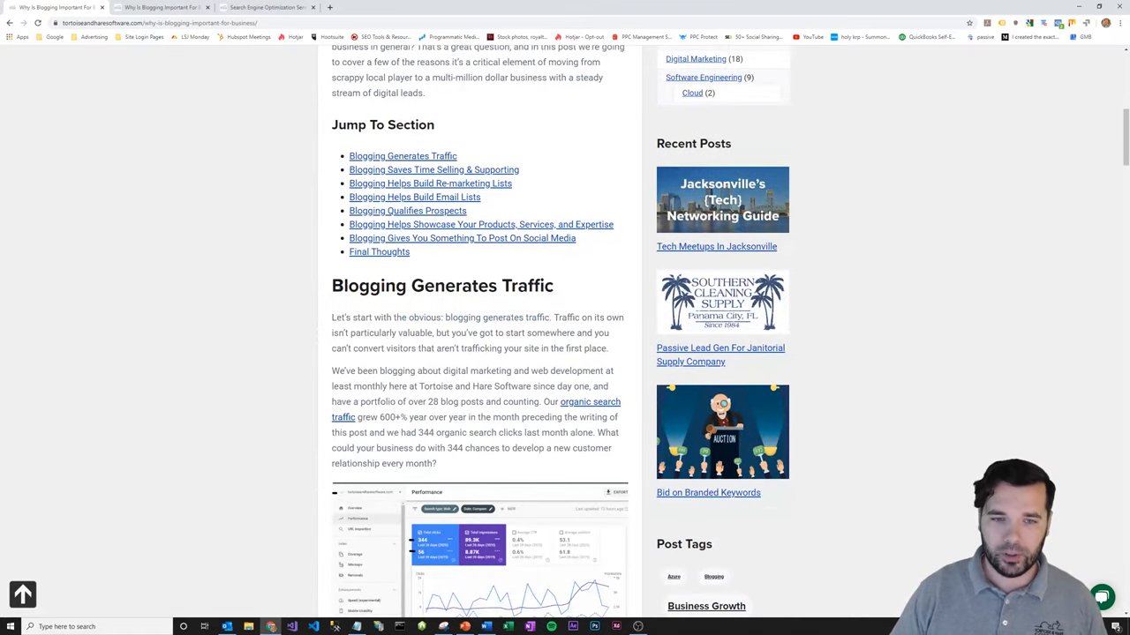
mouse_move(255, 271)
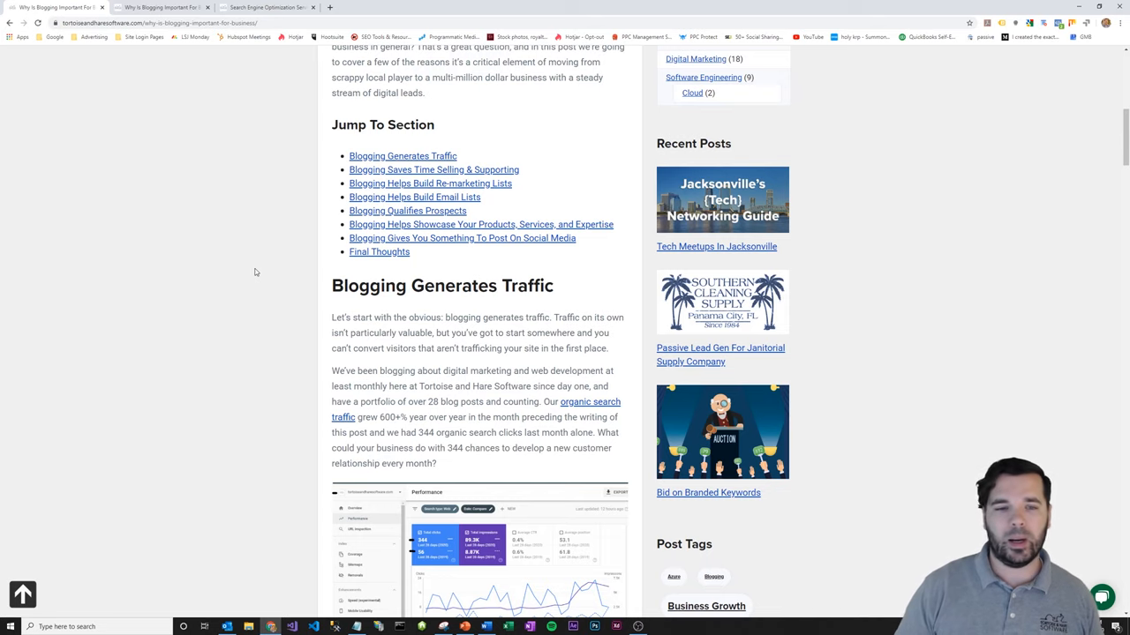
scroll("down", 3)
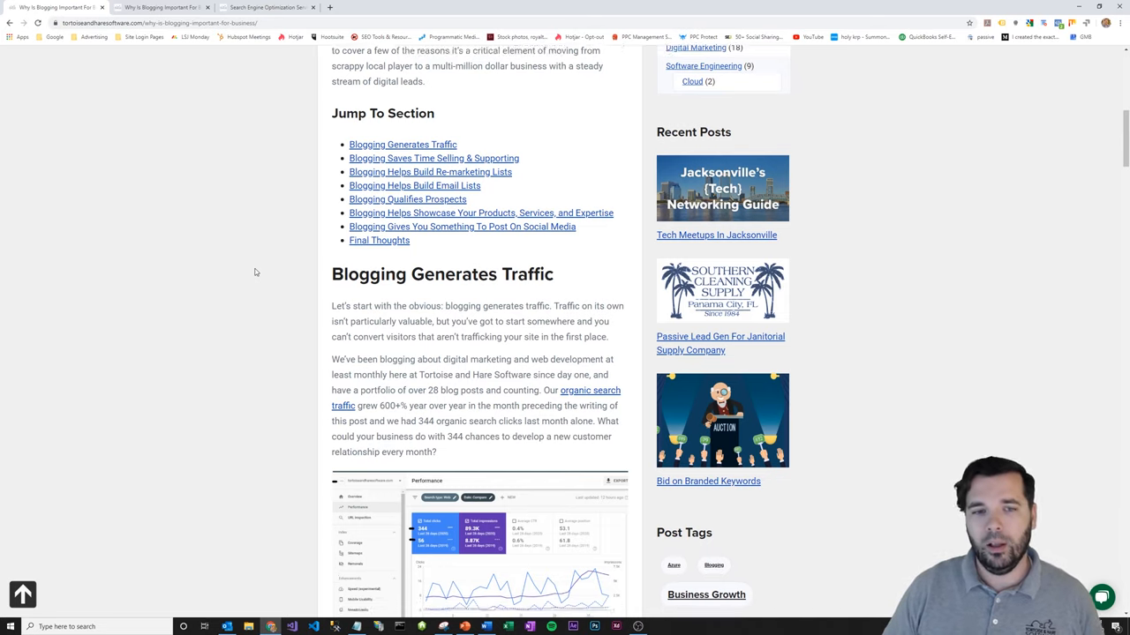
scroll("down", 3)
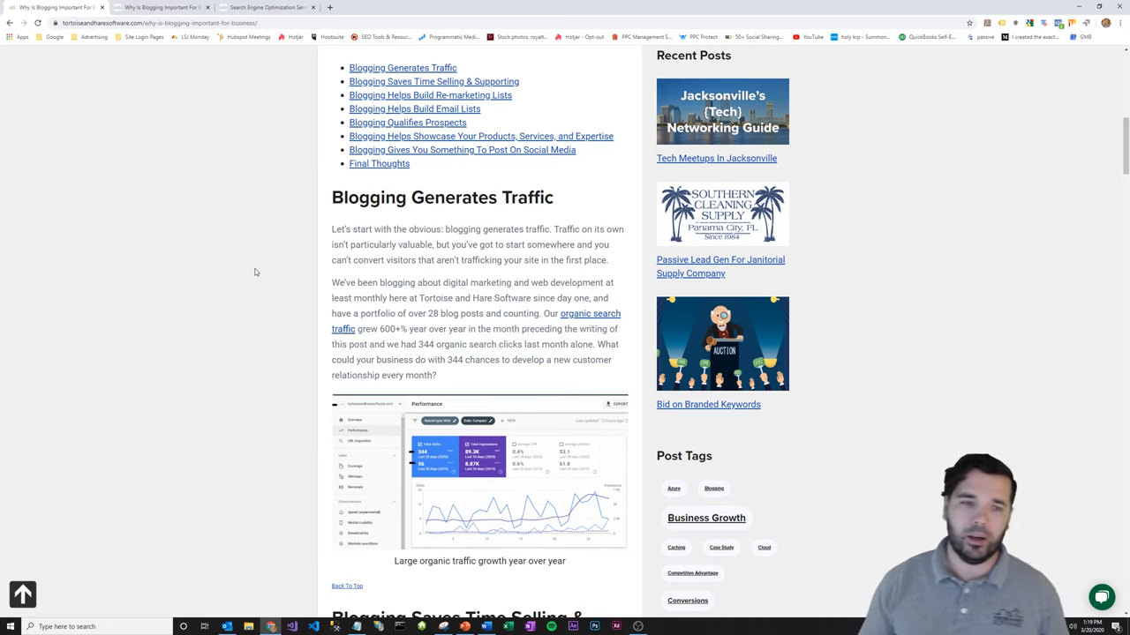
Step: Scroll below the traffic chart toward the 'Blogging Saves Time Selling & Supporting' heading
scroll("down", 3)
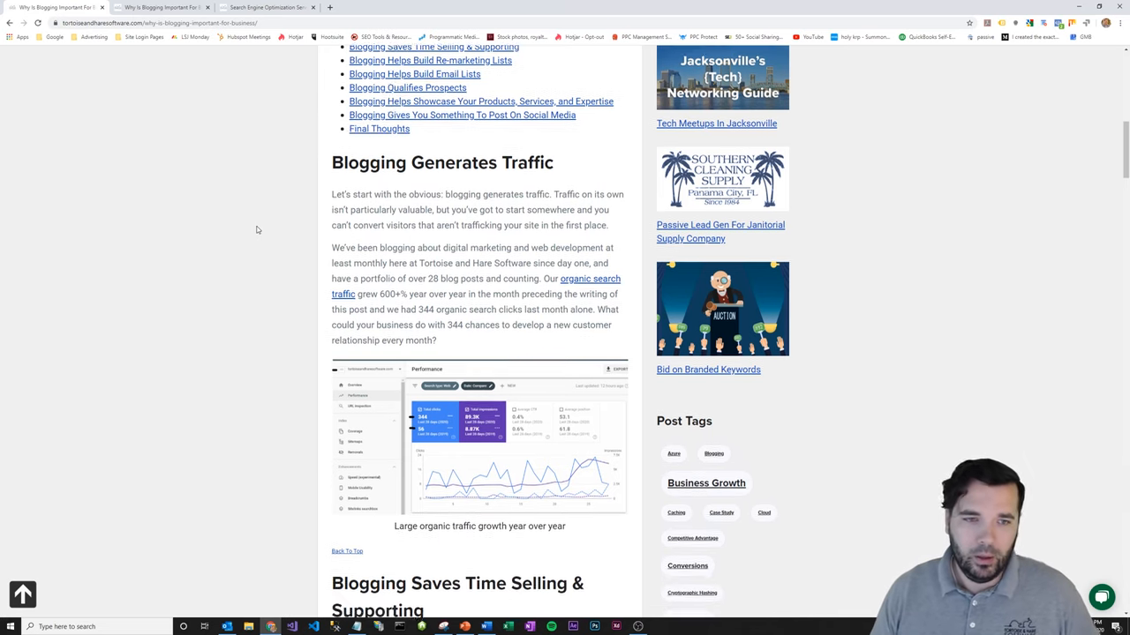
scroll("down", 3)
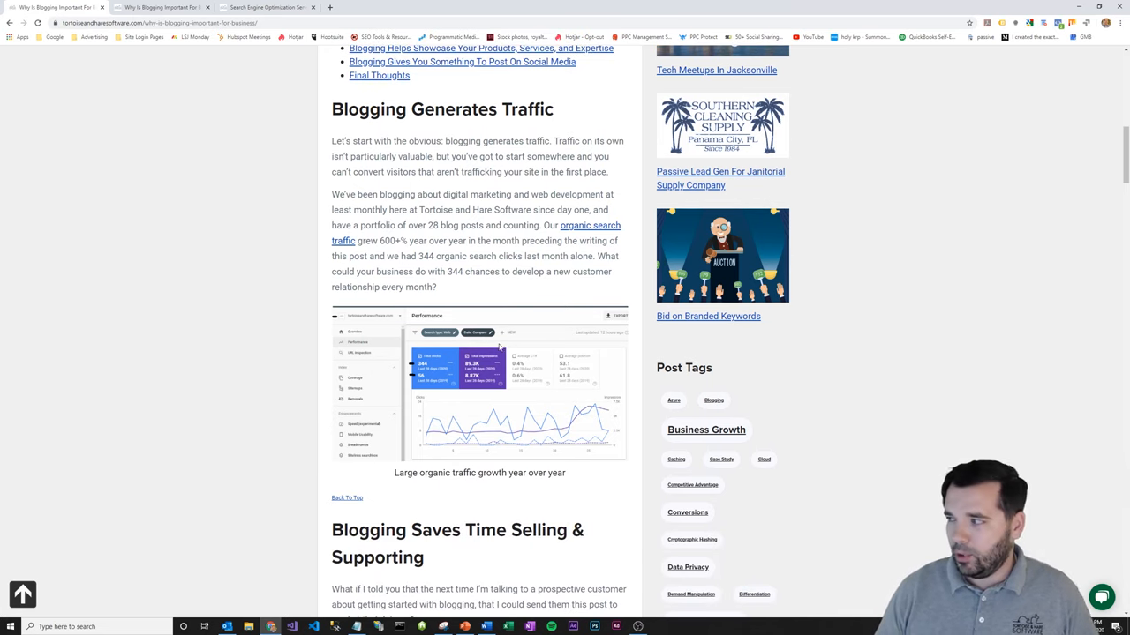
mouse_move(523, 341)
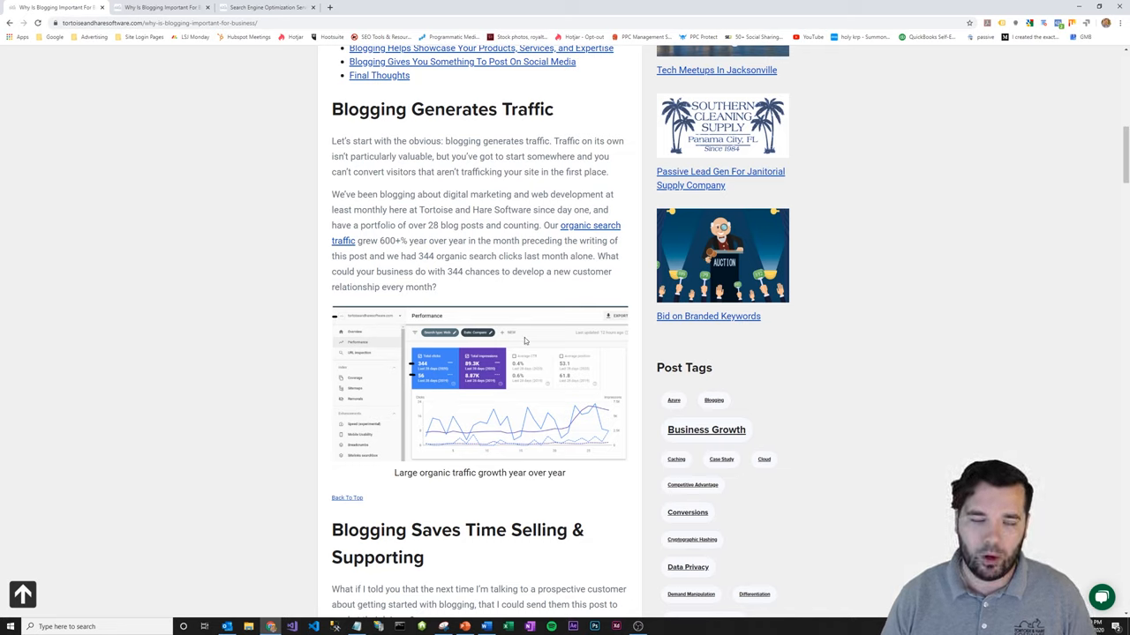
mouse_move(523, 351)
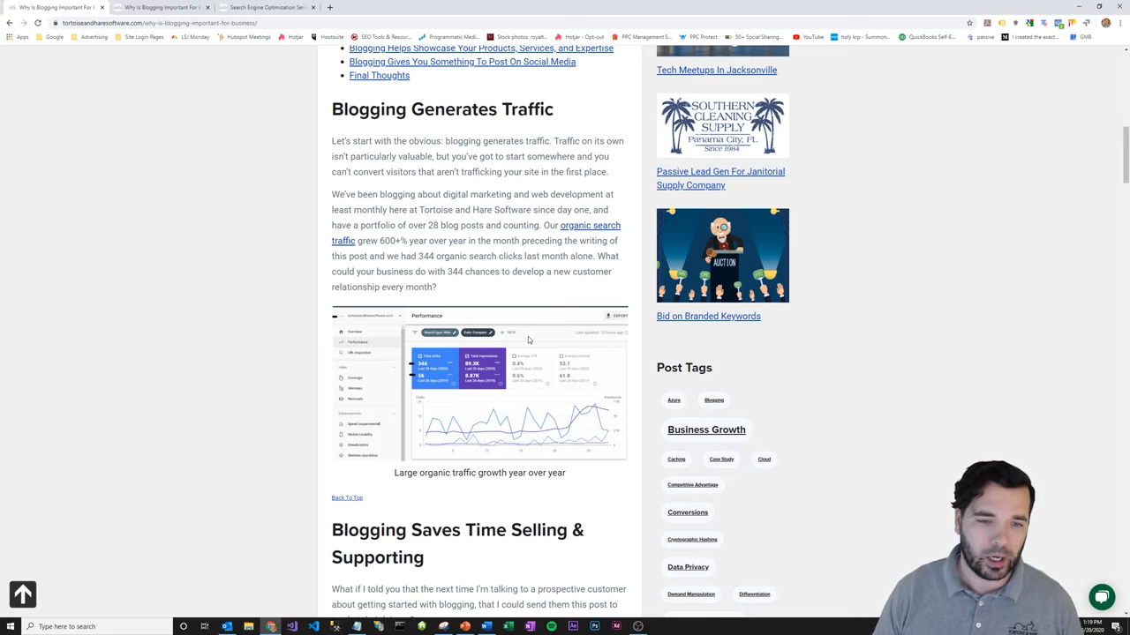
scroll("down", 3)
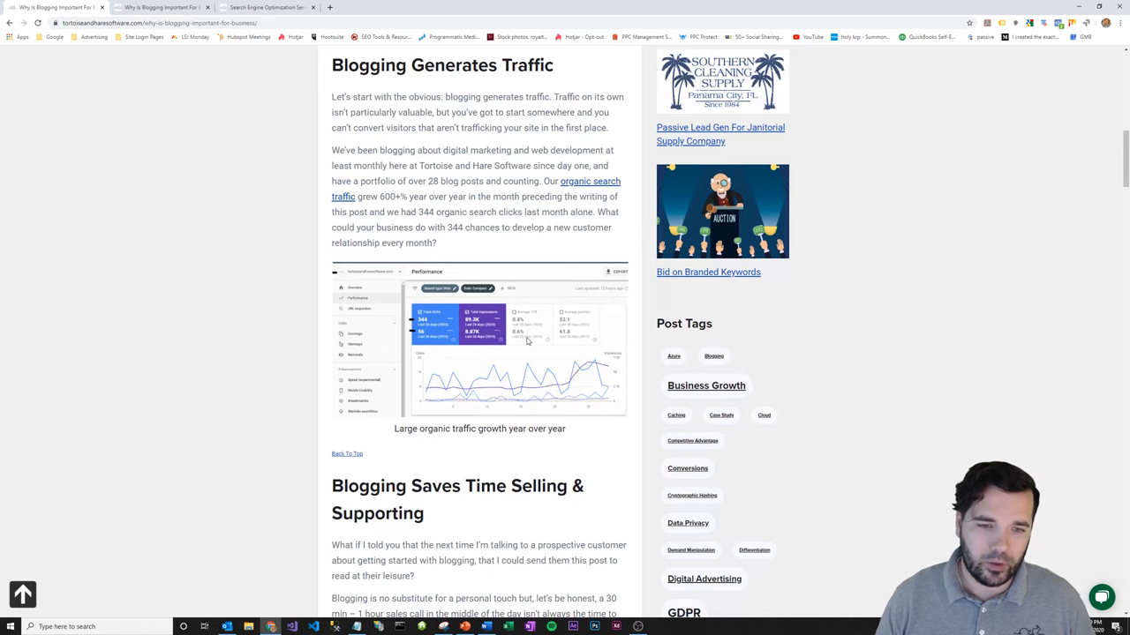
scroll("down", 3)
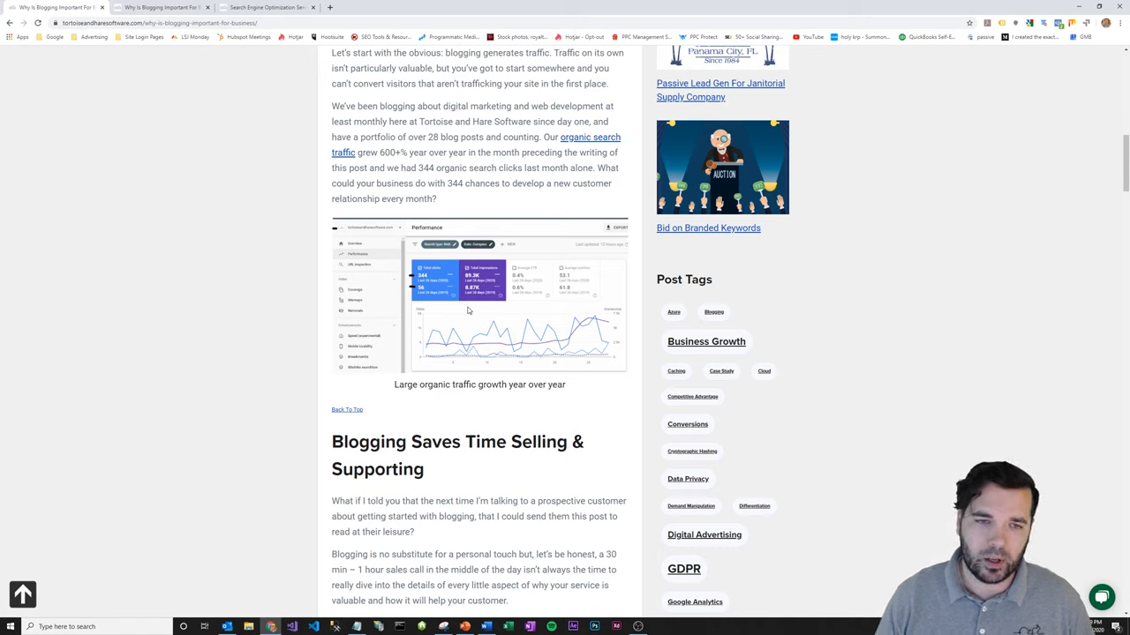
mouse_move(461, 308)
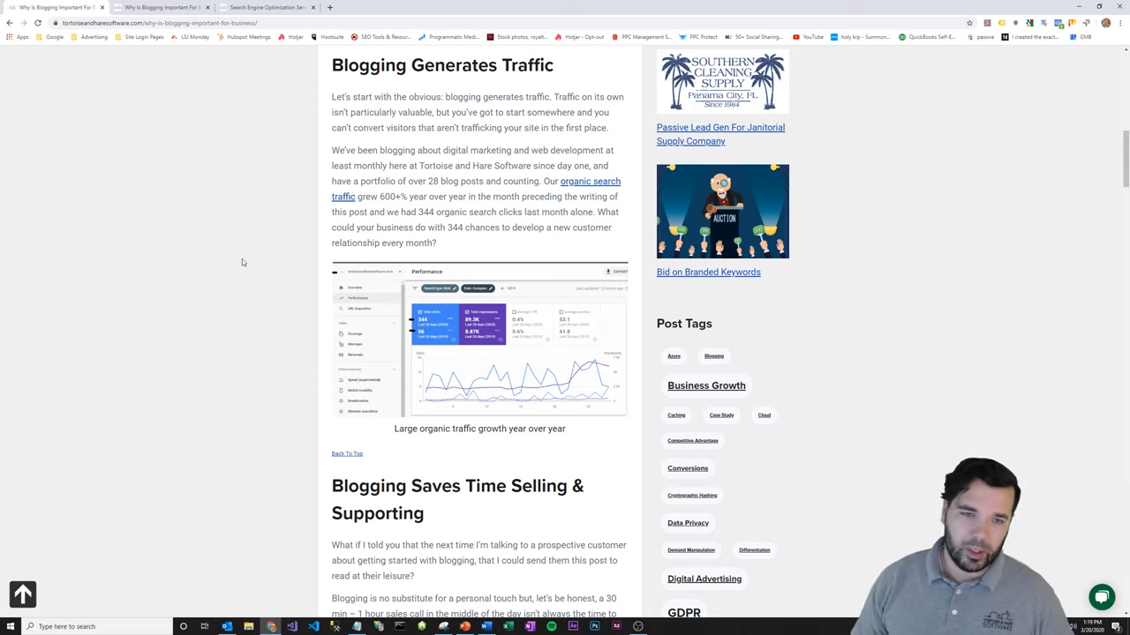
mouse_move(265, 240)
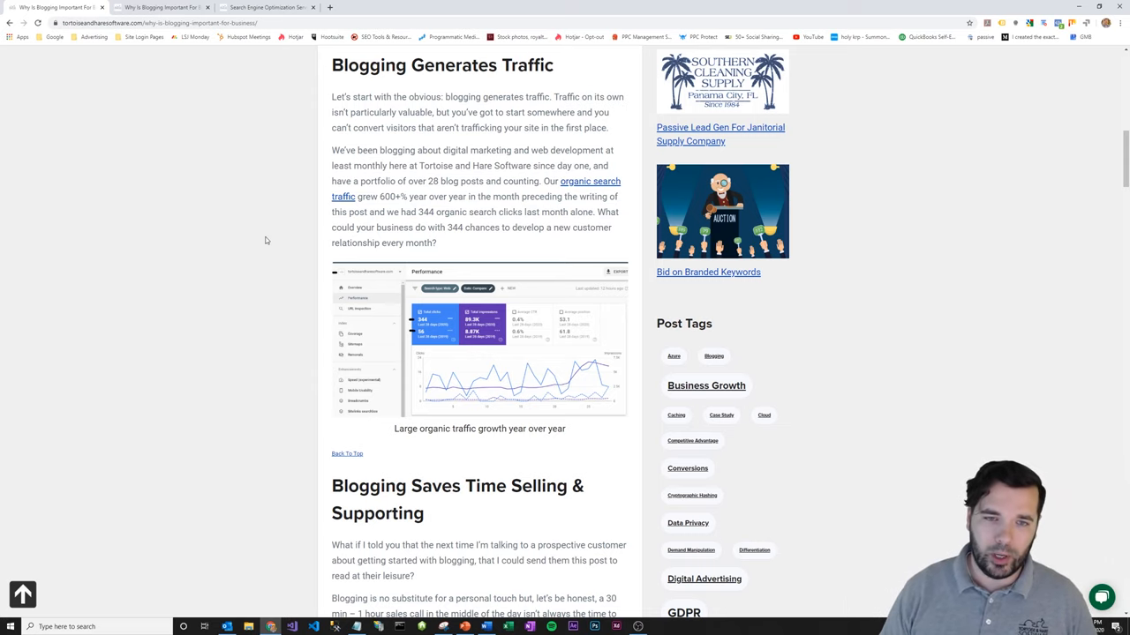
scroll("down", 3)
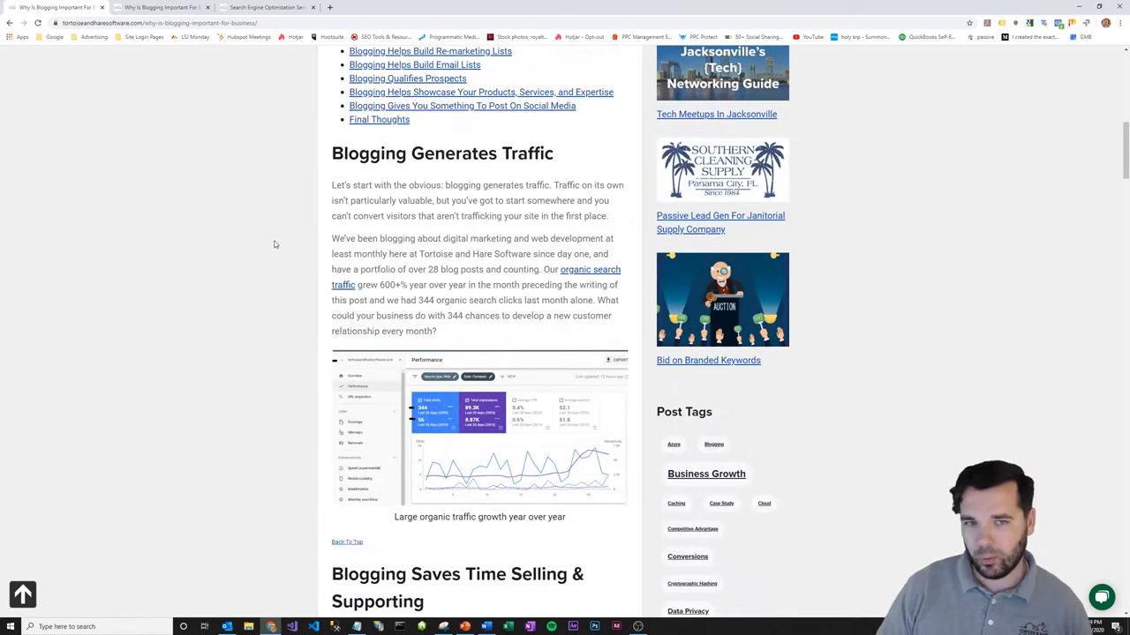
Step: Scroll through 'Blogging Saves Time Selling & Supporting' until 'Re-marketing Lists' begins below
scroll("down", 3)
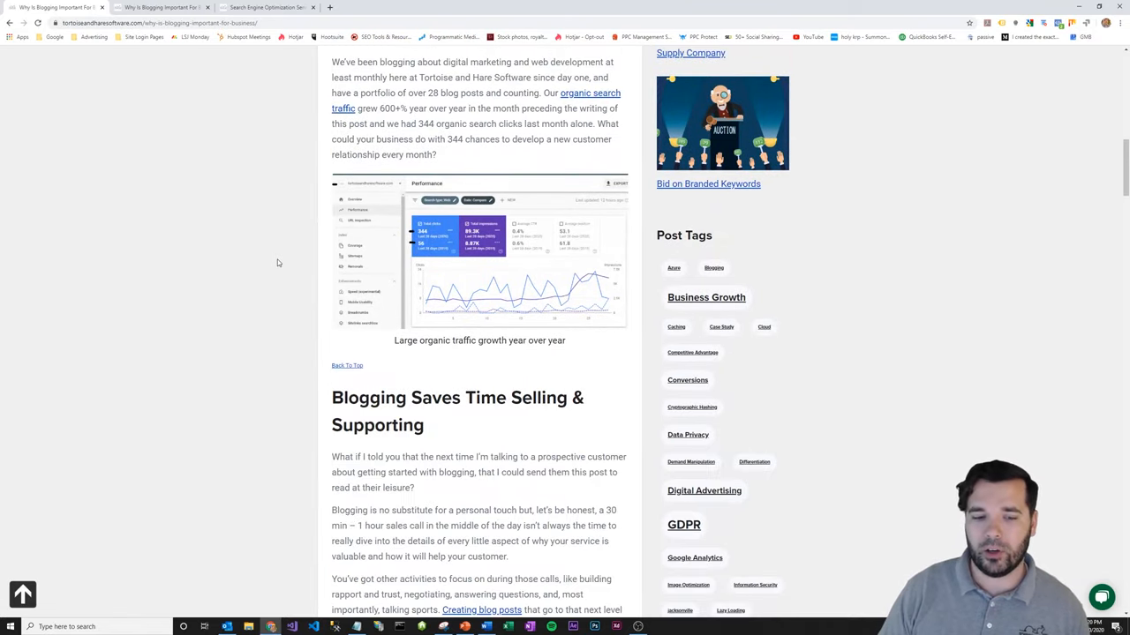
scroll("down", 3)
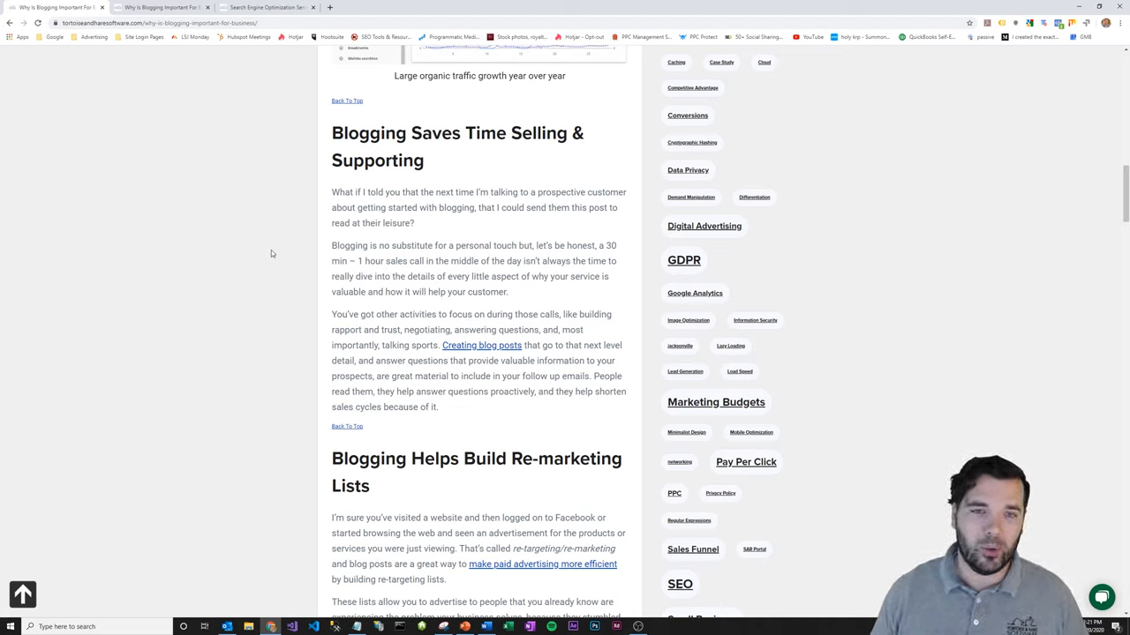
scroll("down", 3)
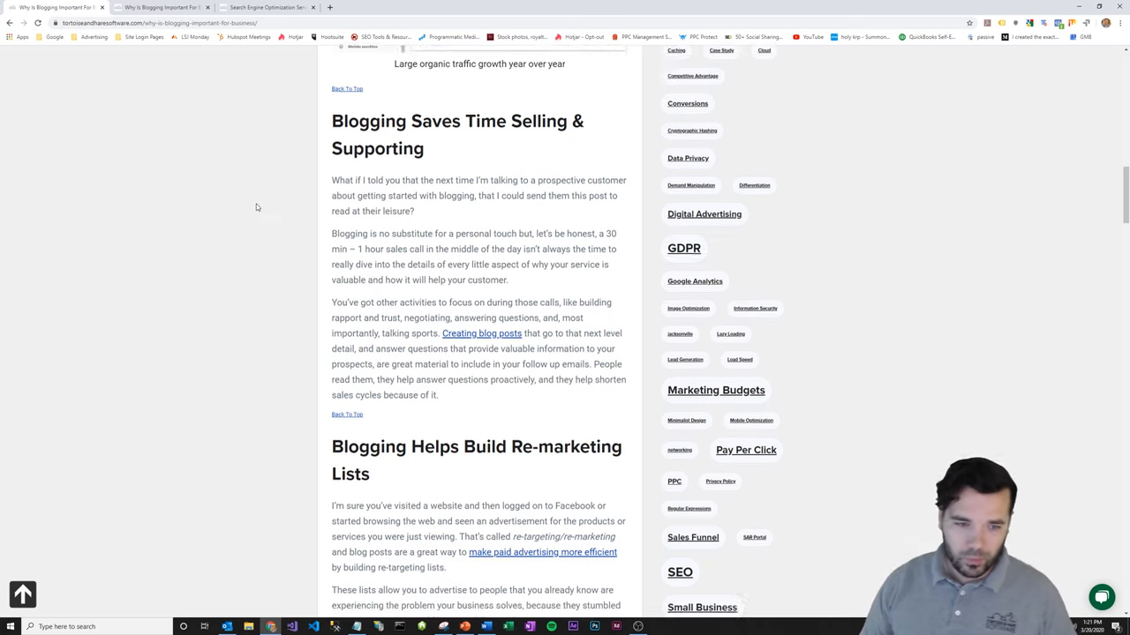
Step: Scroll to show all of 'Blogging Helps Build Re-marketing Lists', with 'Email Lists' below
scroll("down", 3)
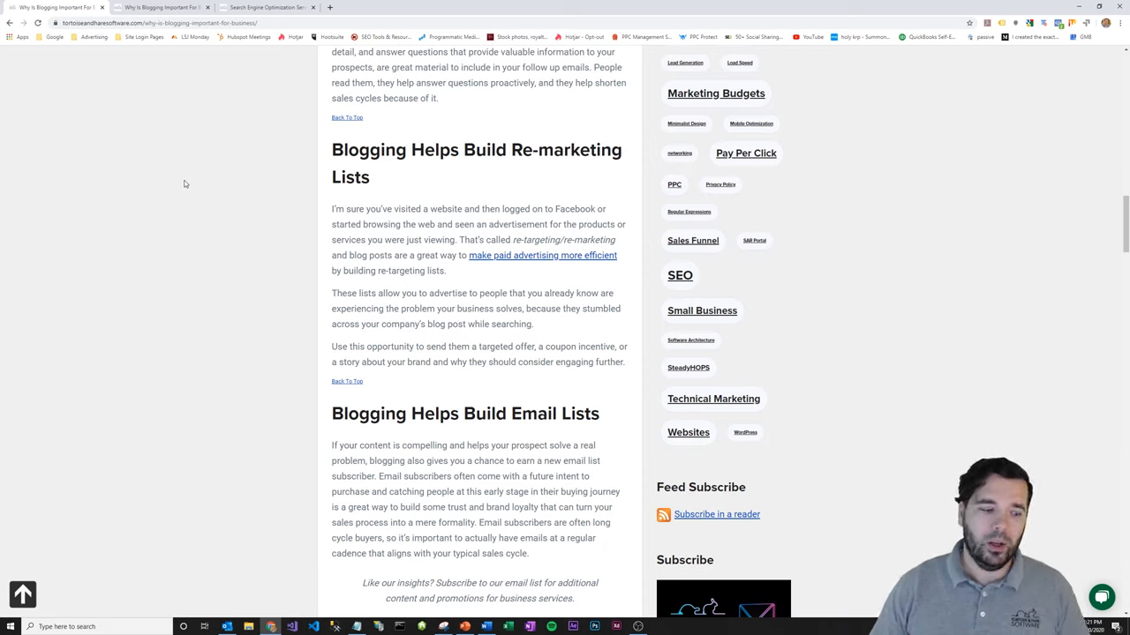
mouse_move(181, 183)
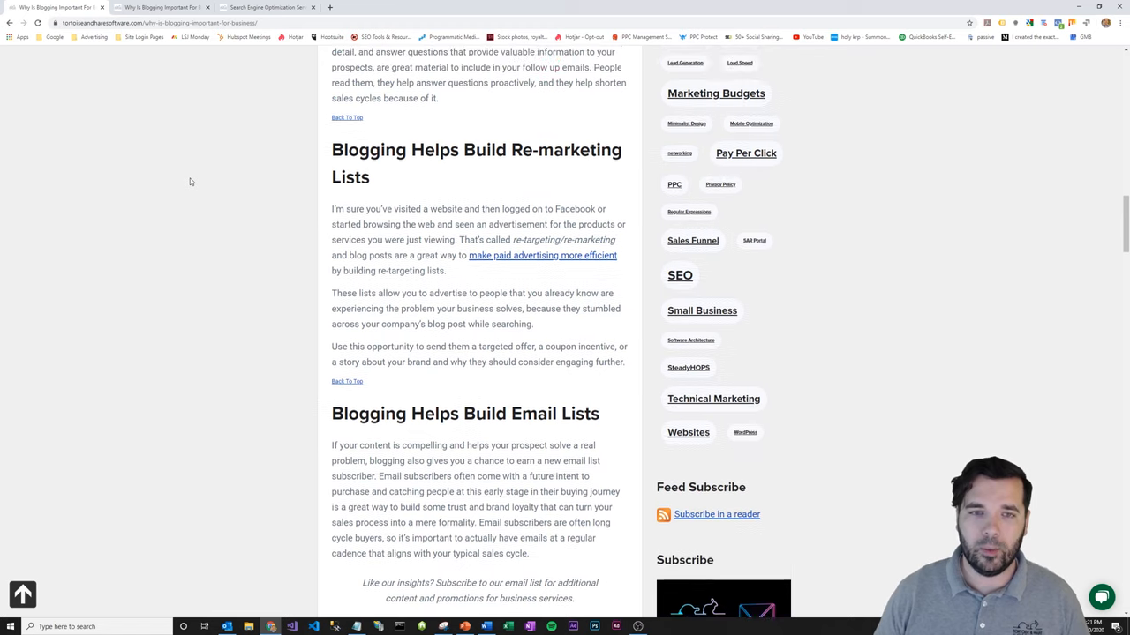
Step: Scroll to 'Blogging Helps Build Email Lists' and its email subscribe form
scroll("down", 3)
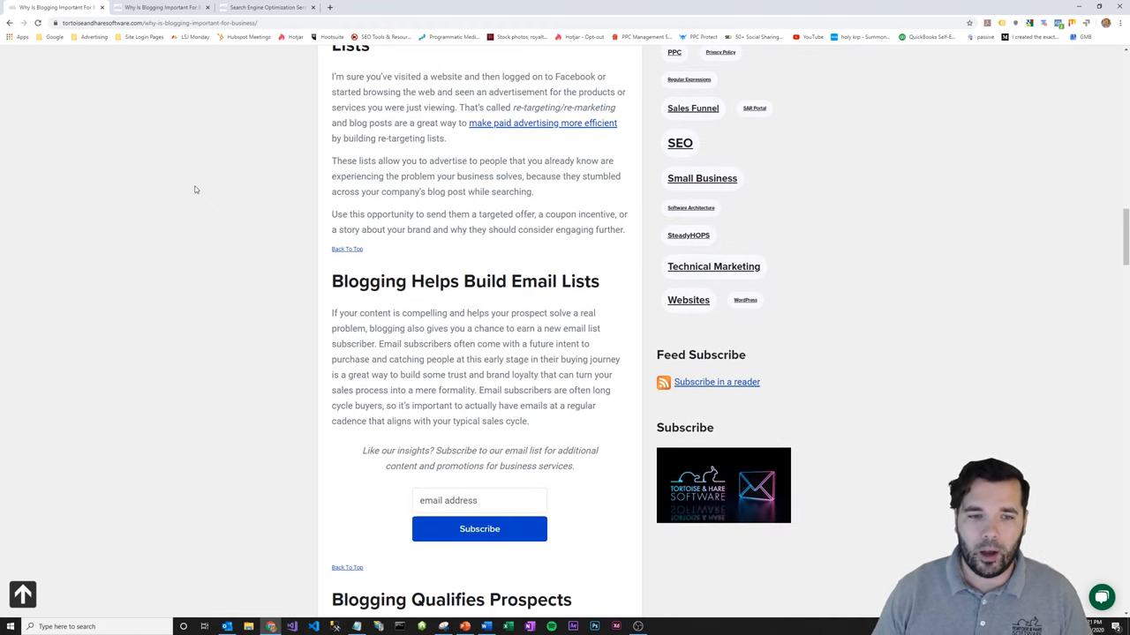
scroll("down", 3)
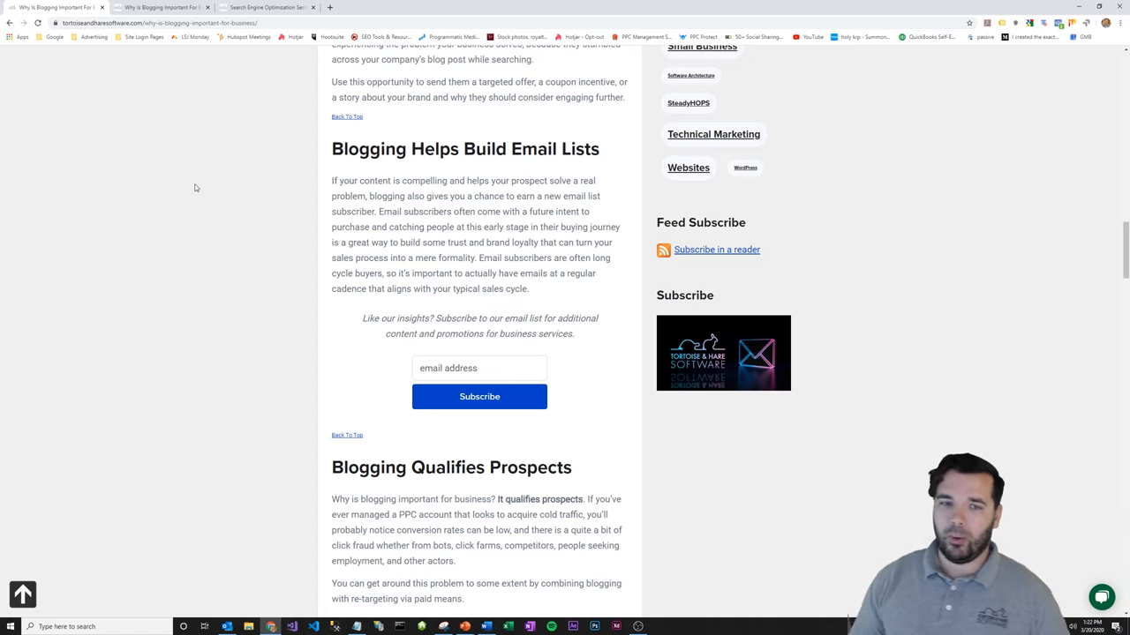
mouse_move(217, 198)
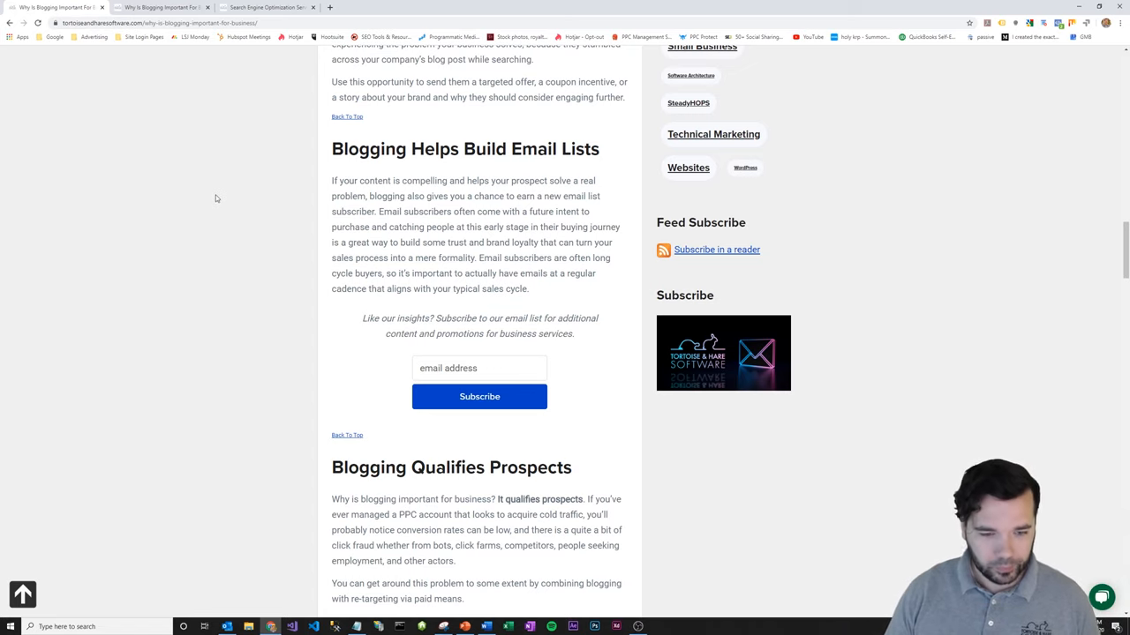
Step: Scroll through 'Blogging Qualifies Prospects' until the showcase products heading appears
scroll("down", 3)
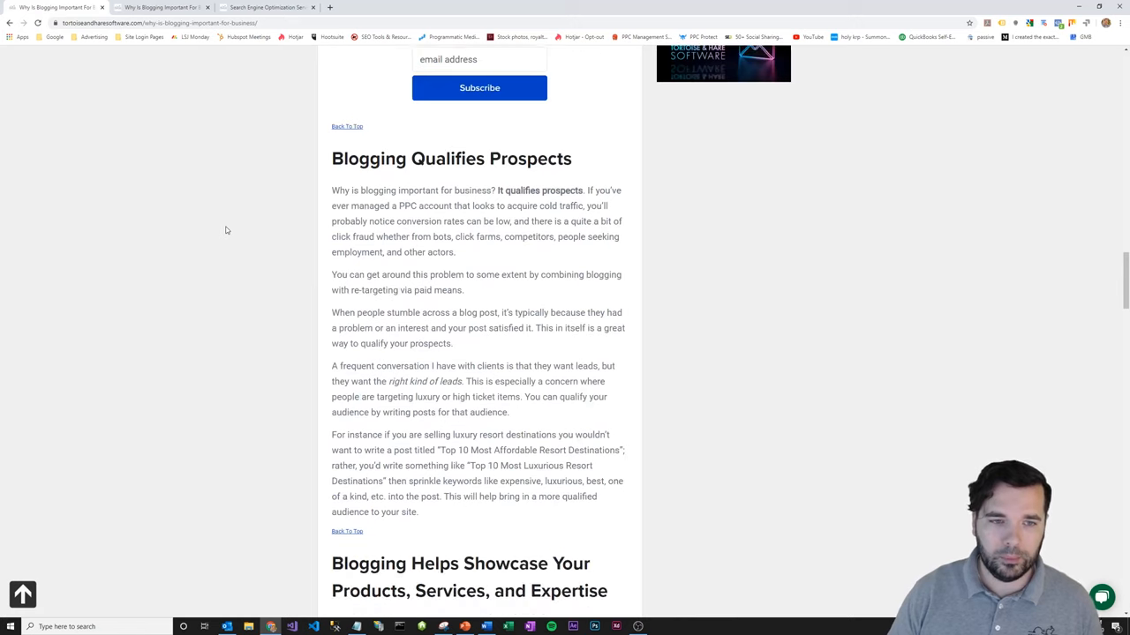
mouse_move(218, 234)
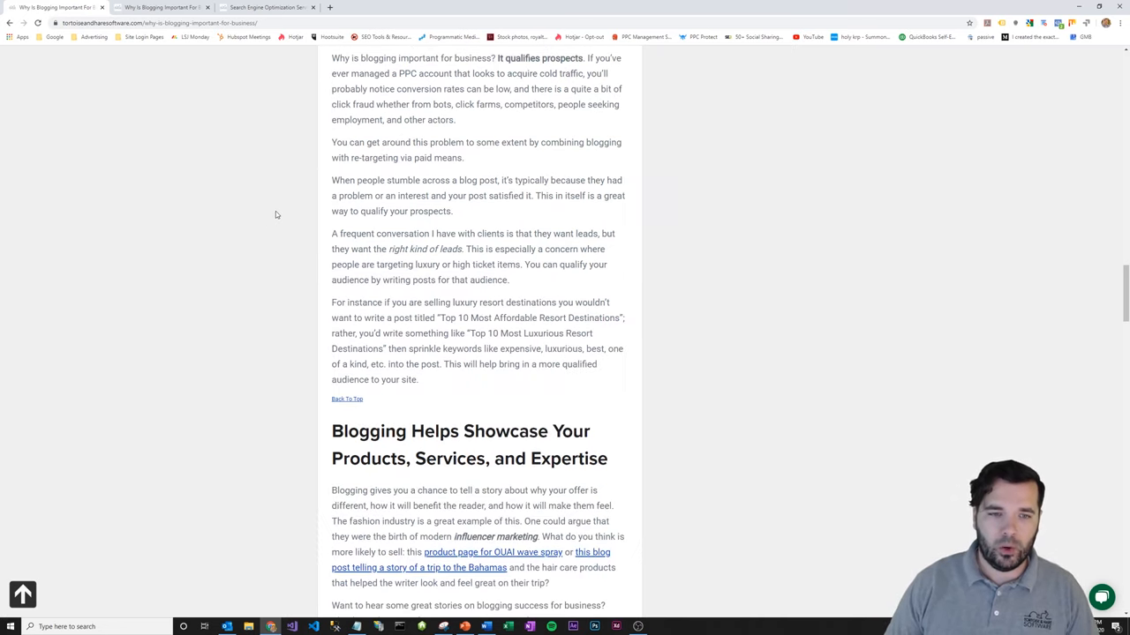
mouse_move(250, 252)
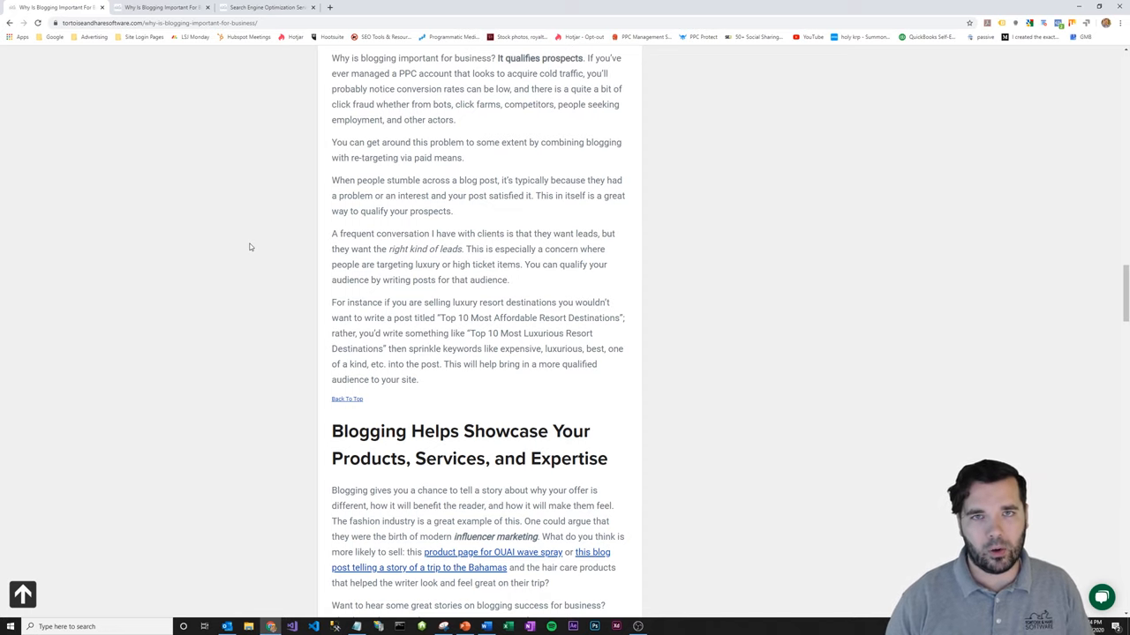
scroll("down", 3)
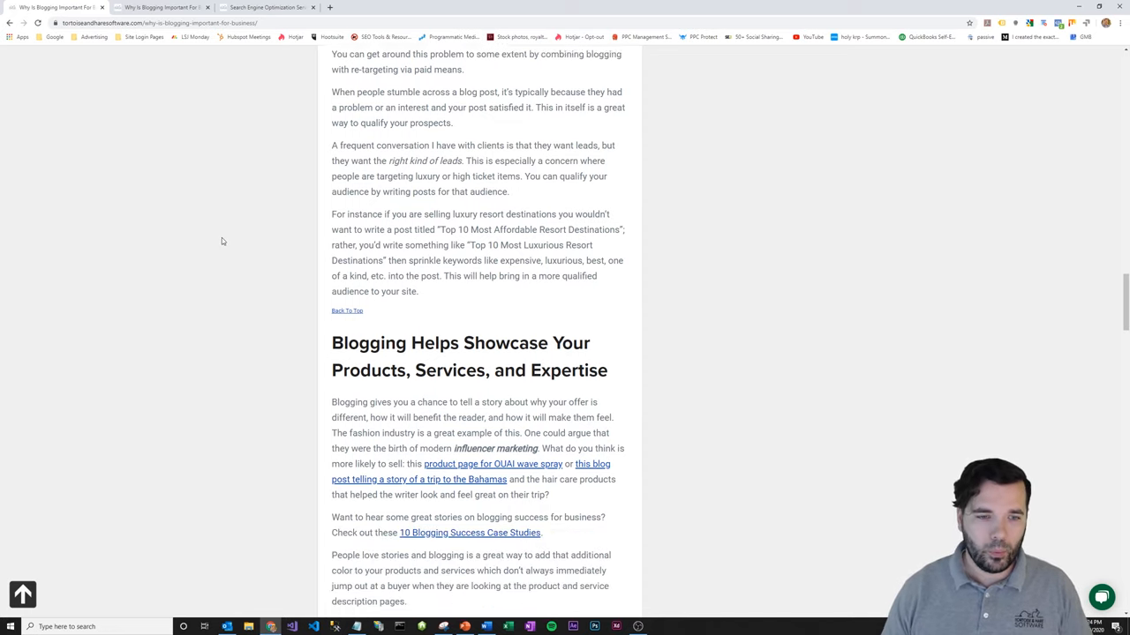
Step: Scroll through the showcase section to the 'Schedule A Digital Marketing Consultation Today' banner
scroll("down", 3)
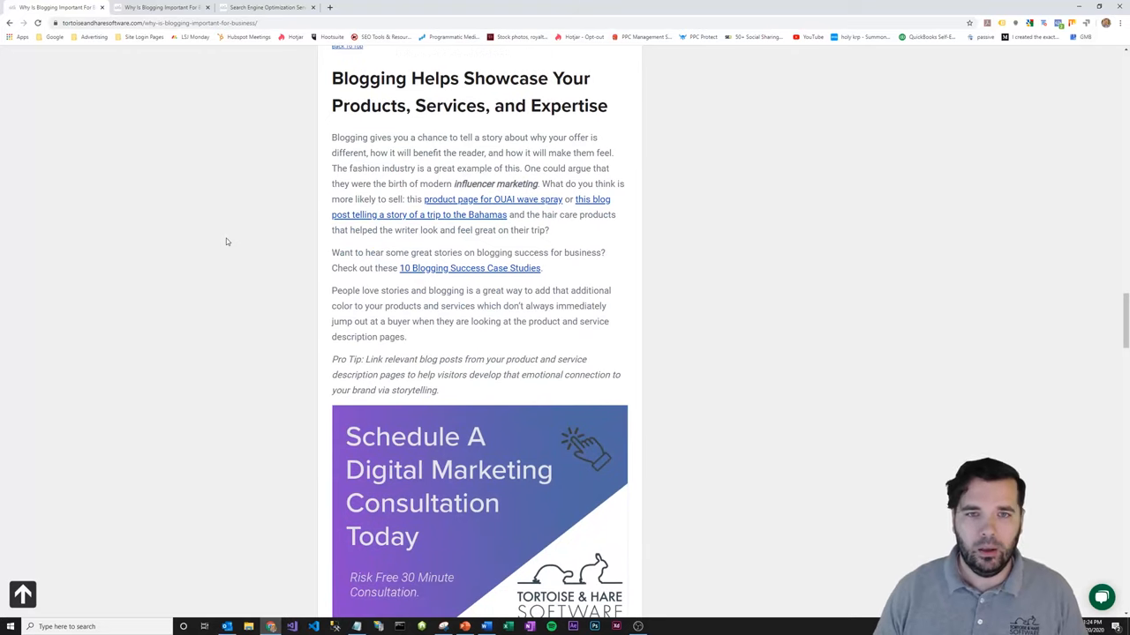
mouse_move(219, 242)
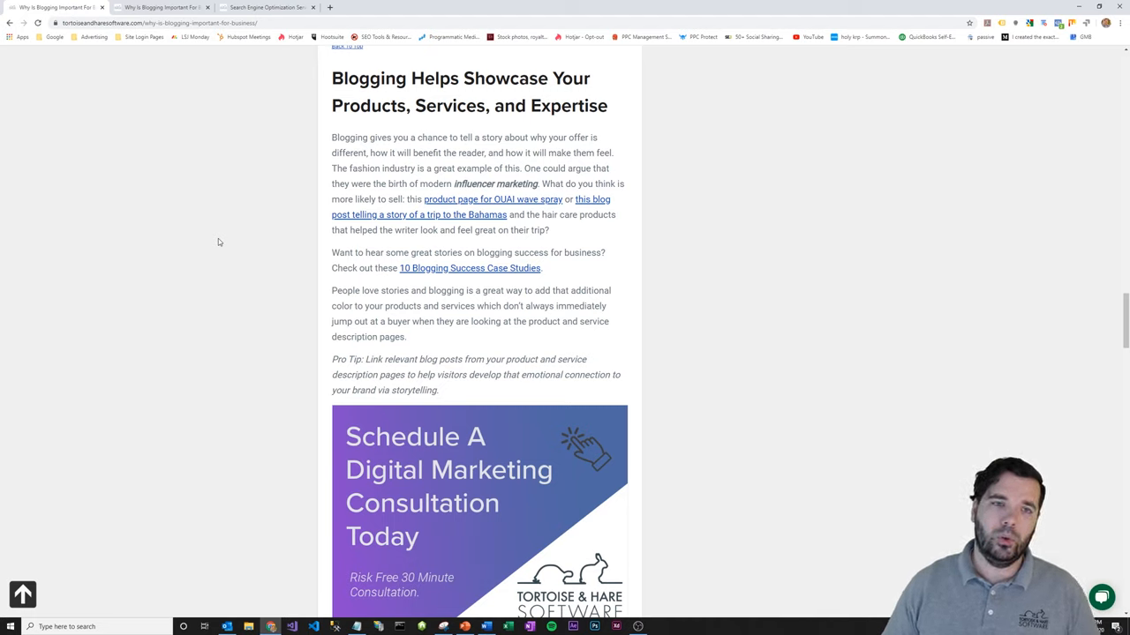
scroll("down", 3)
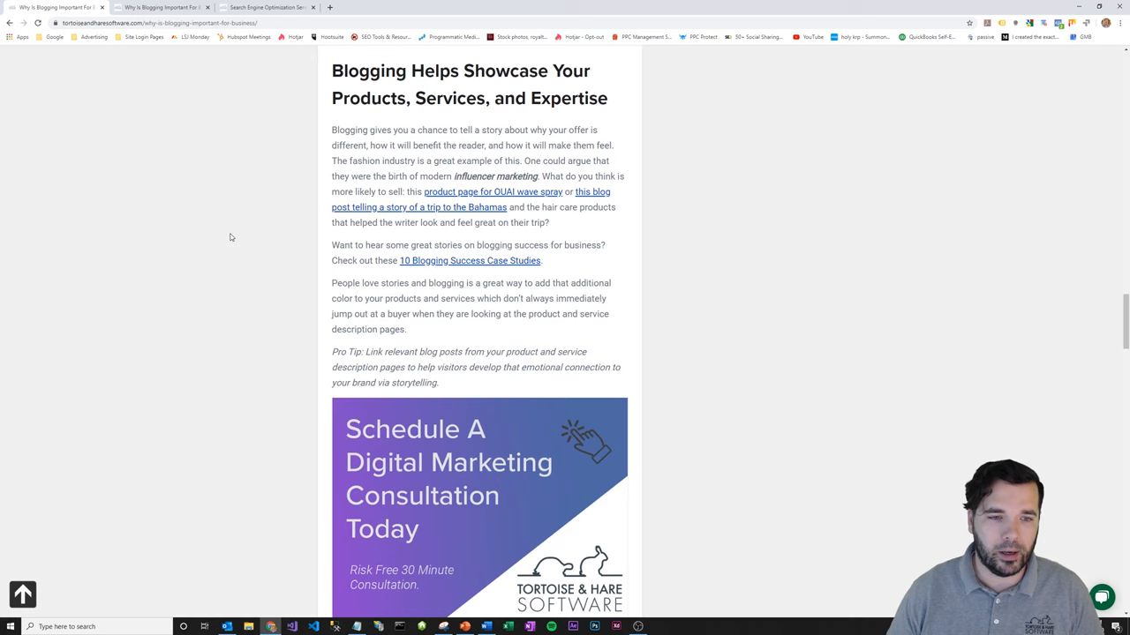
scroll("down", 3)
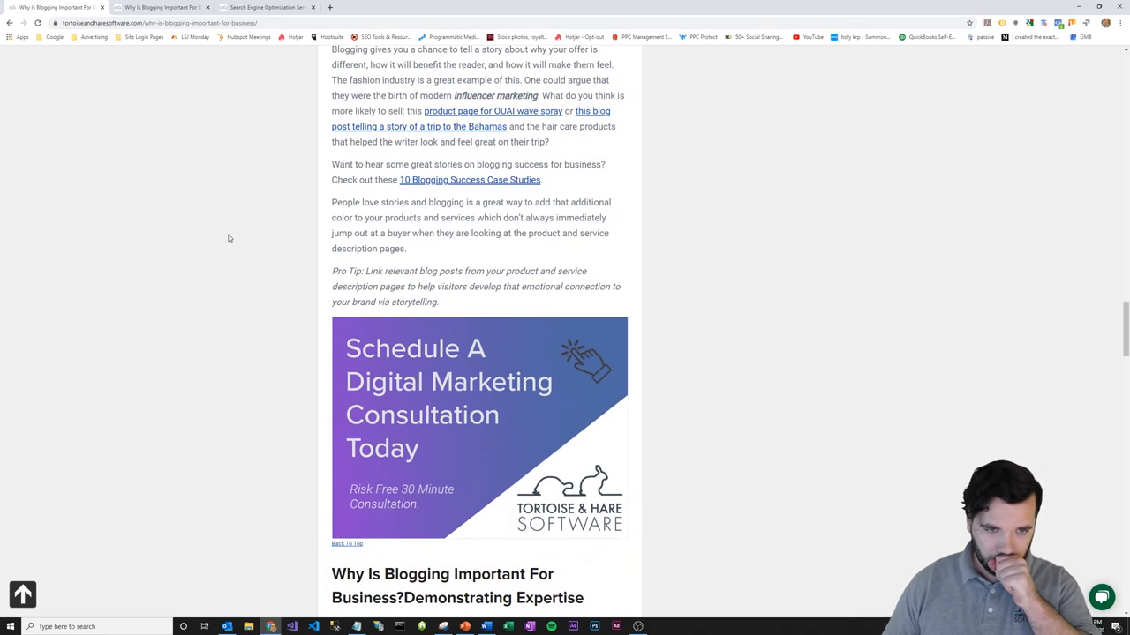
scroll("down", 3)
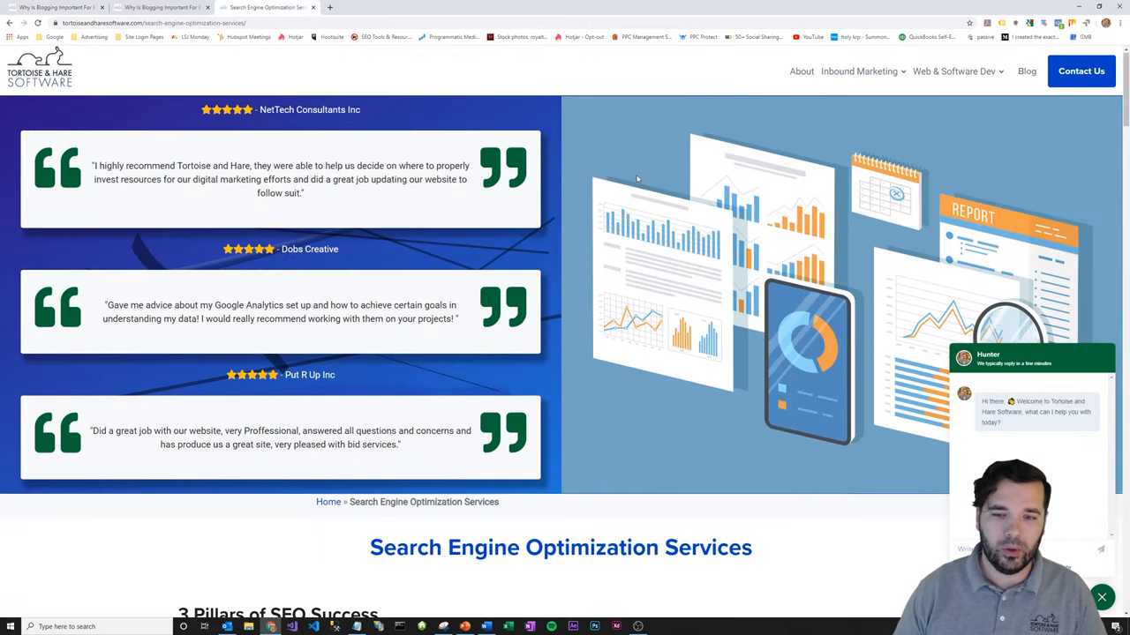
Step: Scroll the SEO services page, then switch back to the 'Why Is Blogging Important For Business' tab
scroll("down", 3)
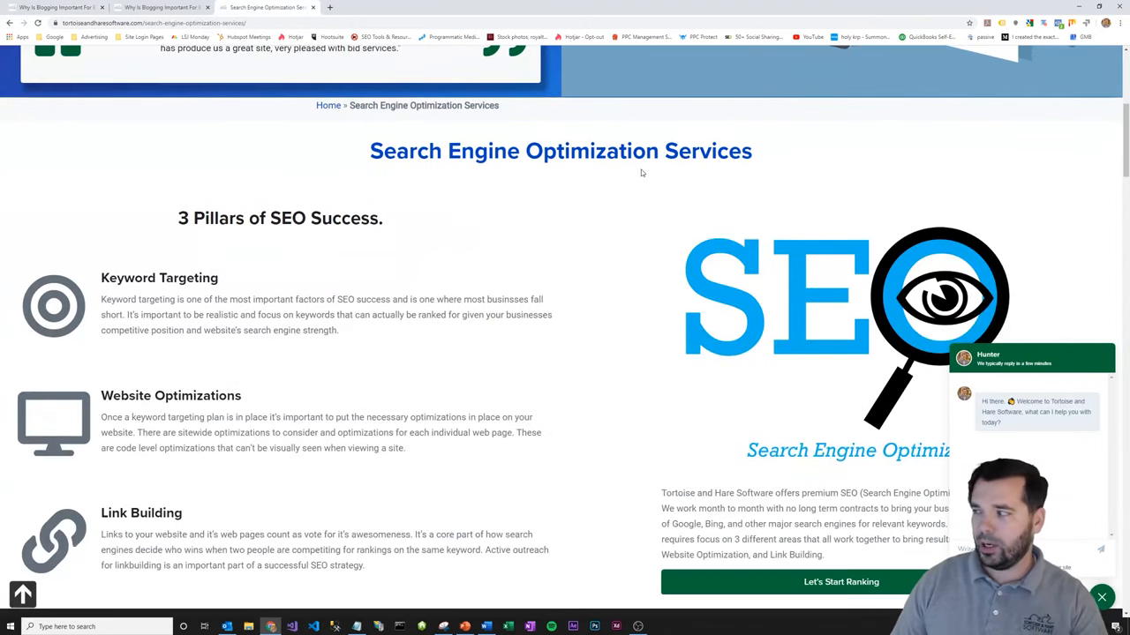
scroll("down", 3)
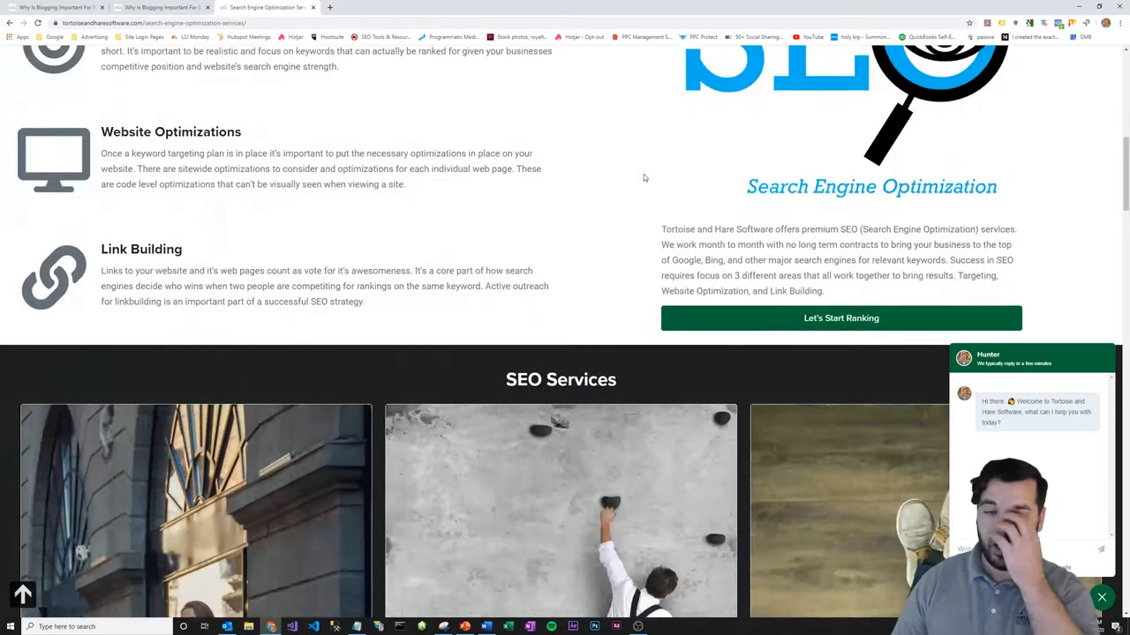
scroll("down", 3)
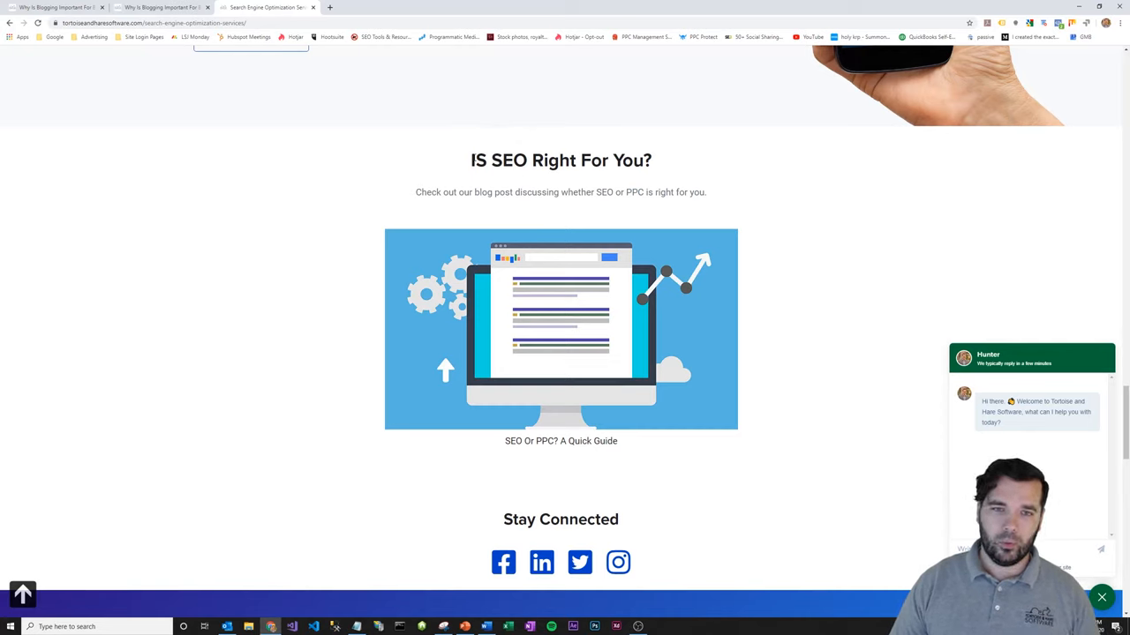
mouse_move(726, 163)
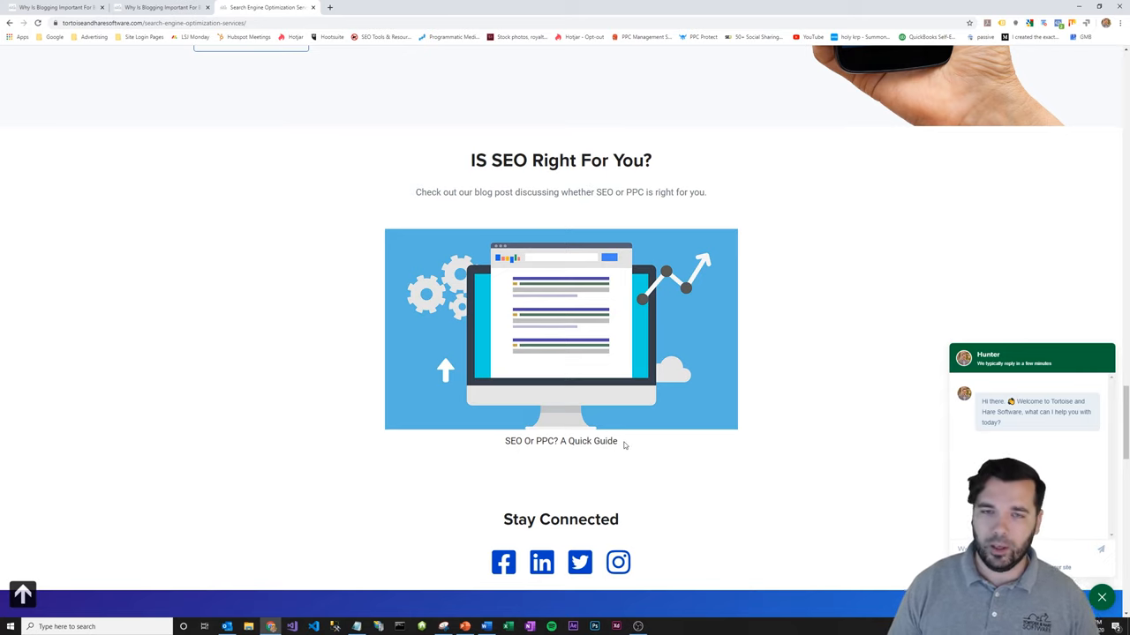
mouse_move(552, 322)
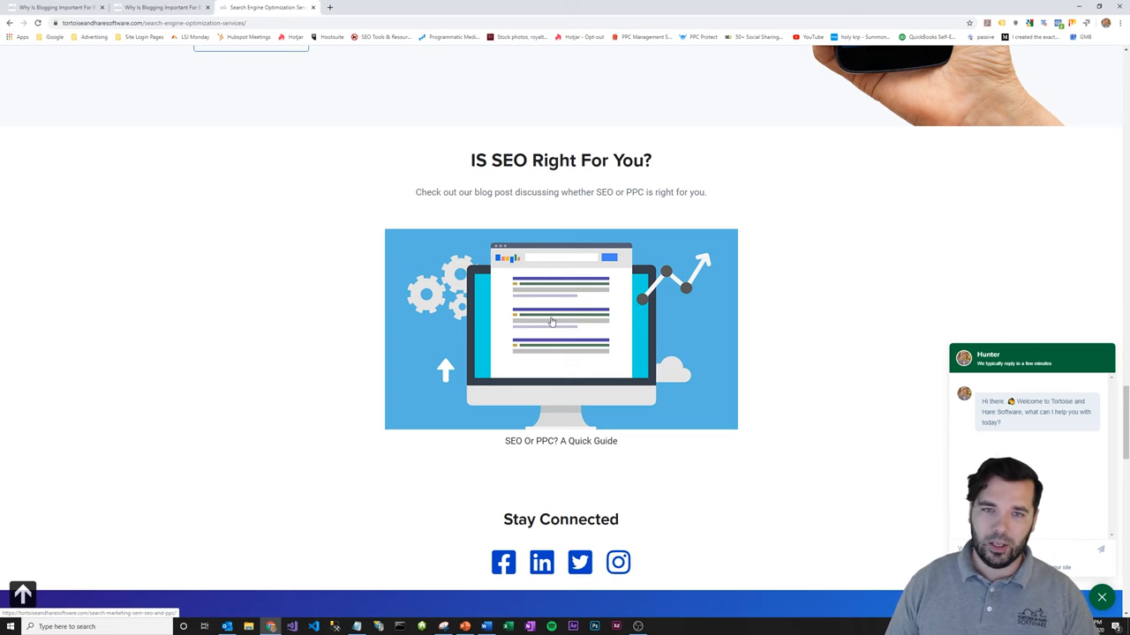
scroll("up", 3)
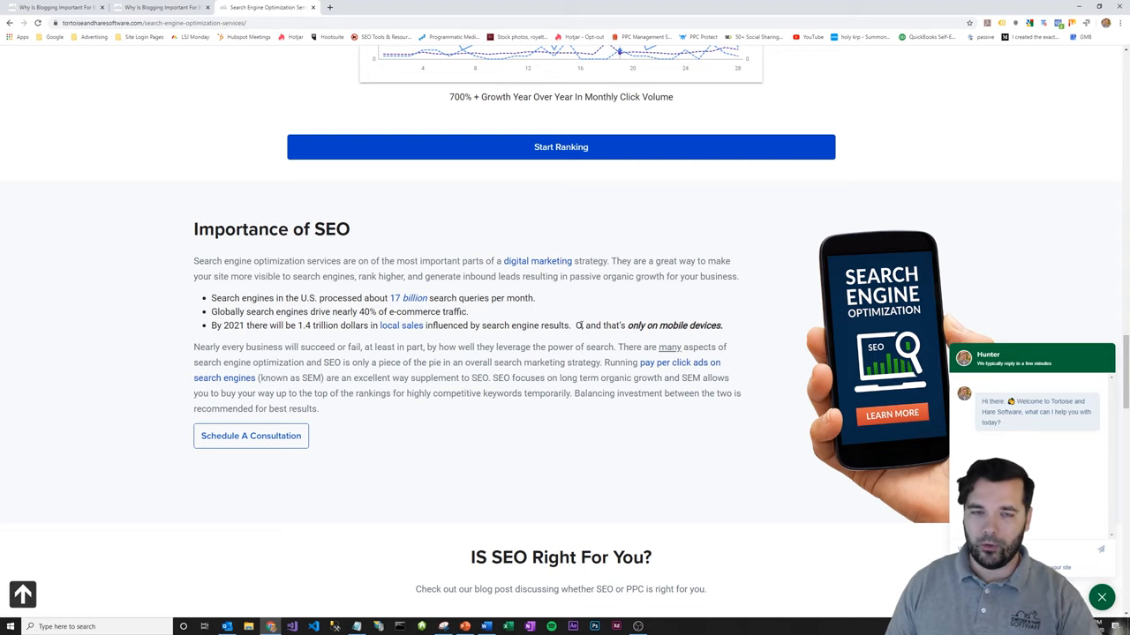
left_click(155, 7)
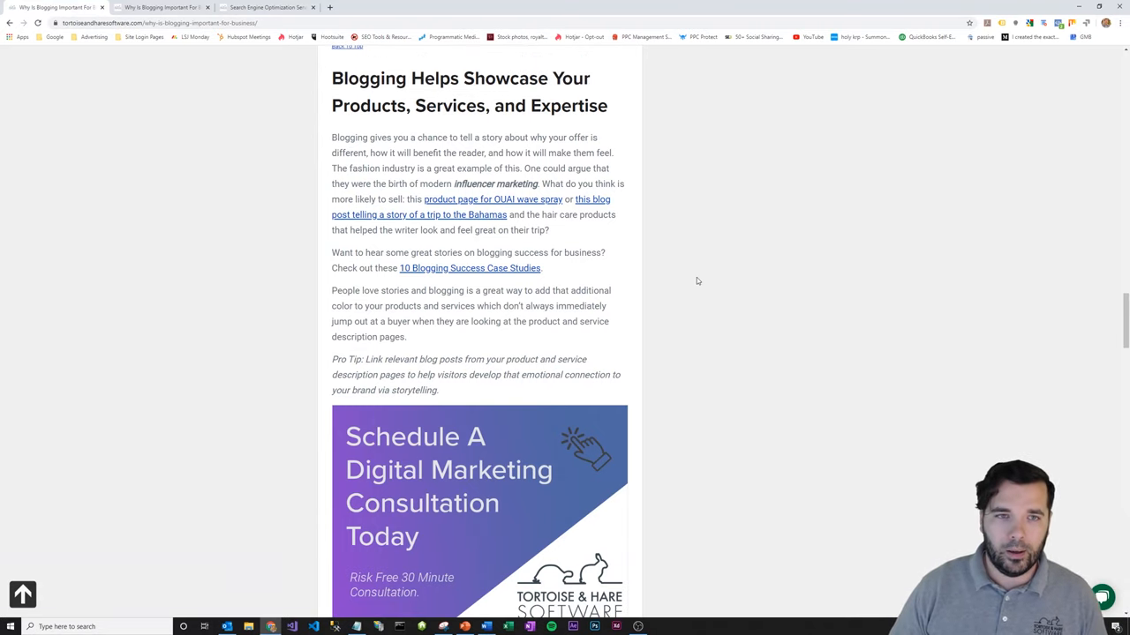
mouse_move(459, 131)
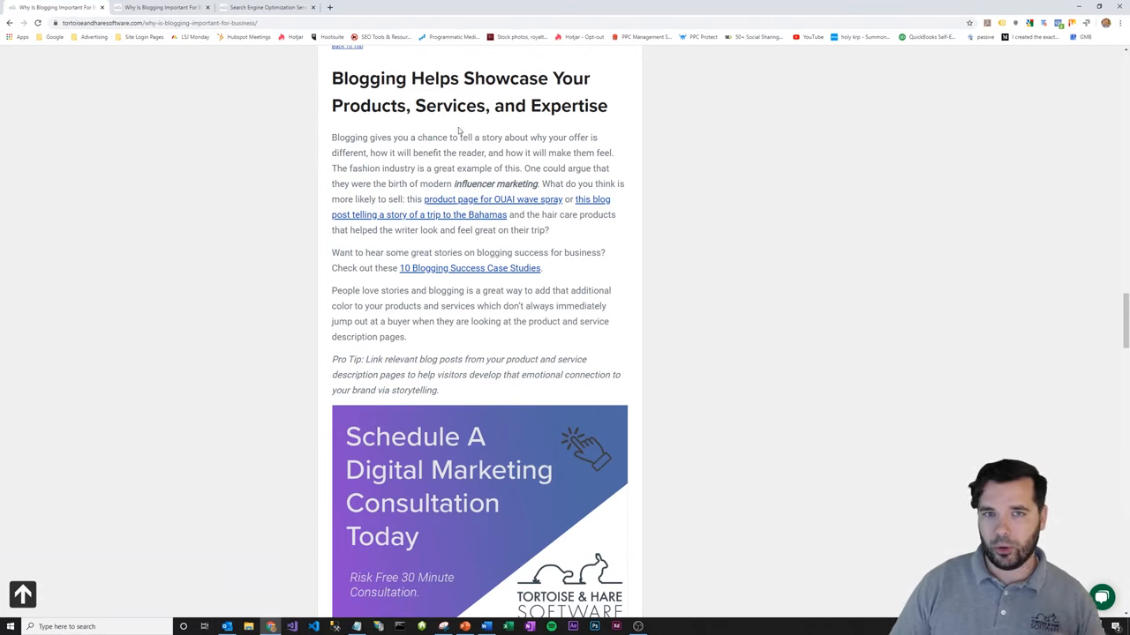
Step: Scroll down until the Demonstrating Expertise heading and its example post lists are in view
scroll("down", 3)
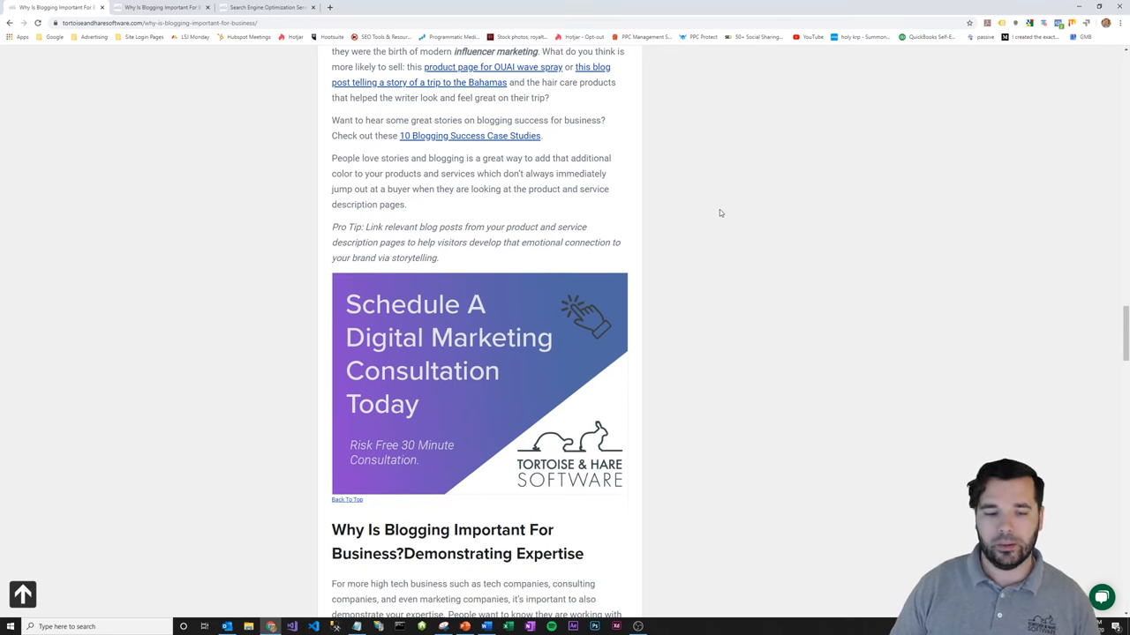
scroll("down", 3)
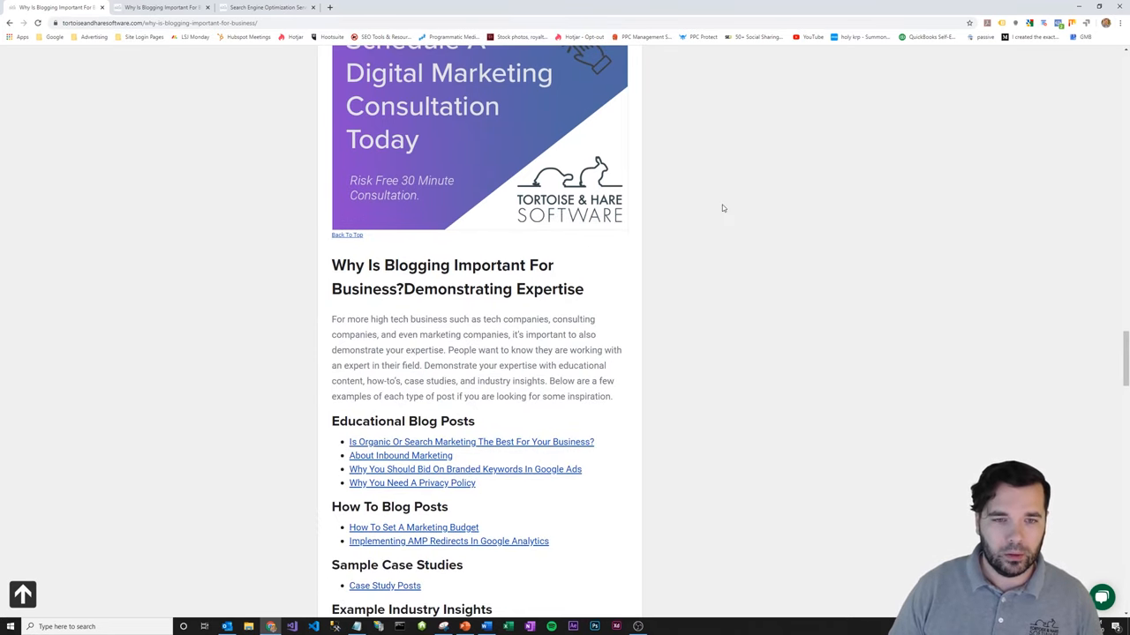
scroll("down", 3)
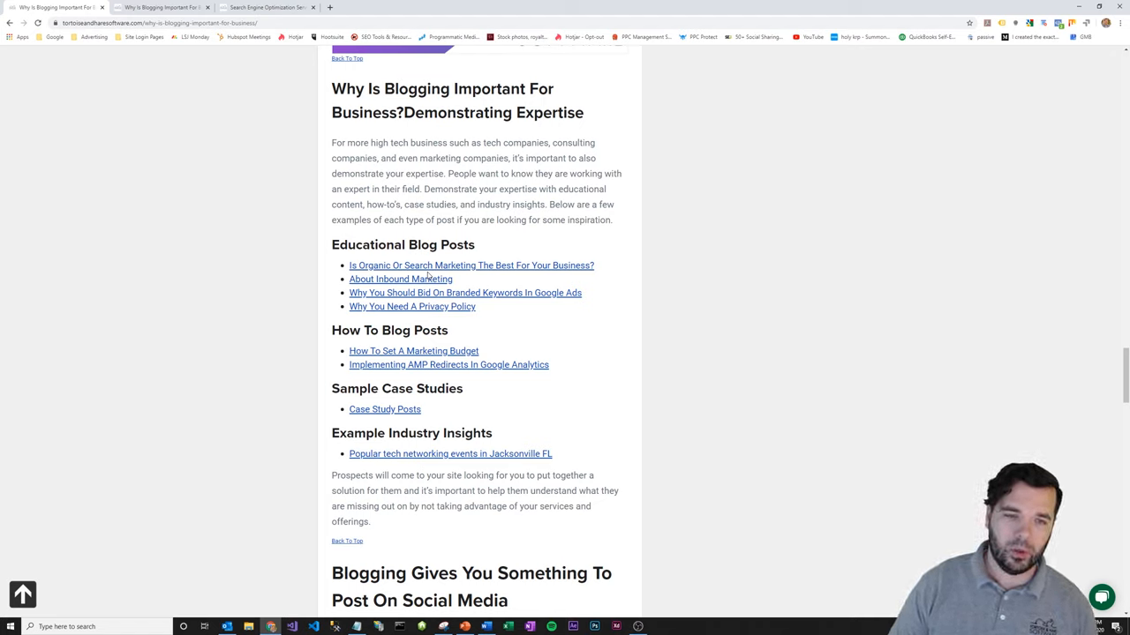
mouse_move(400, 279)
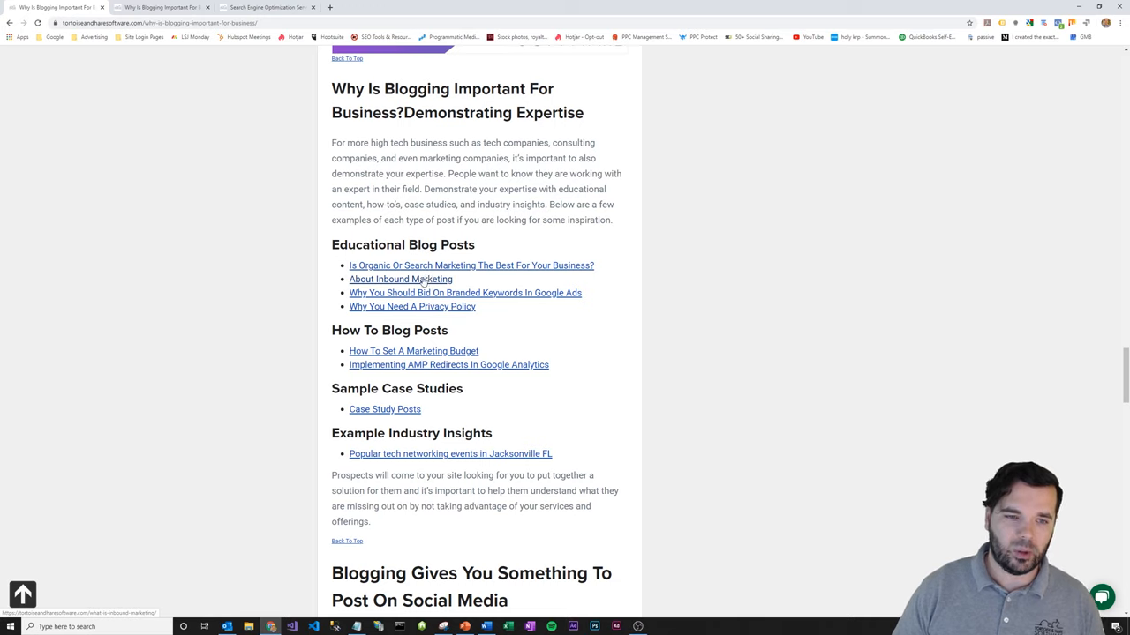
mouse_move(272, 293)
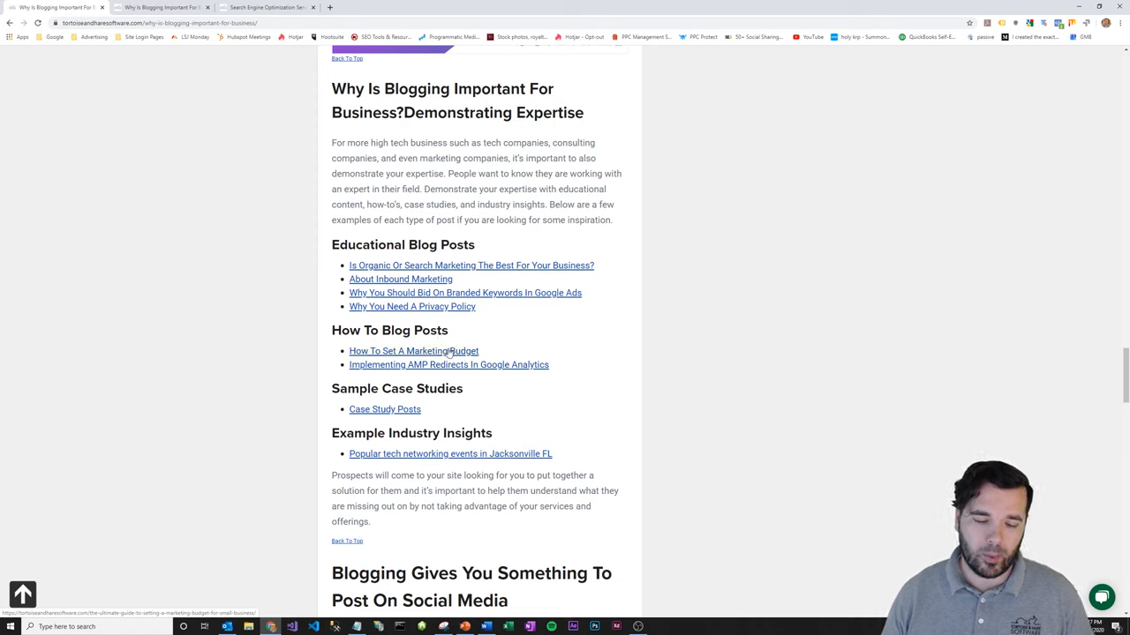
mouse_move(618, 342)
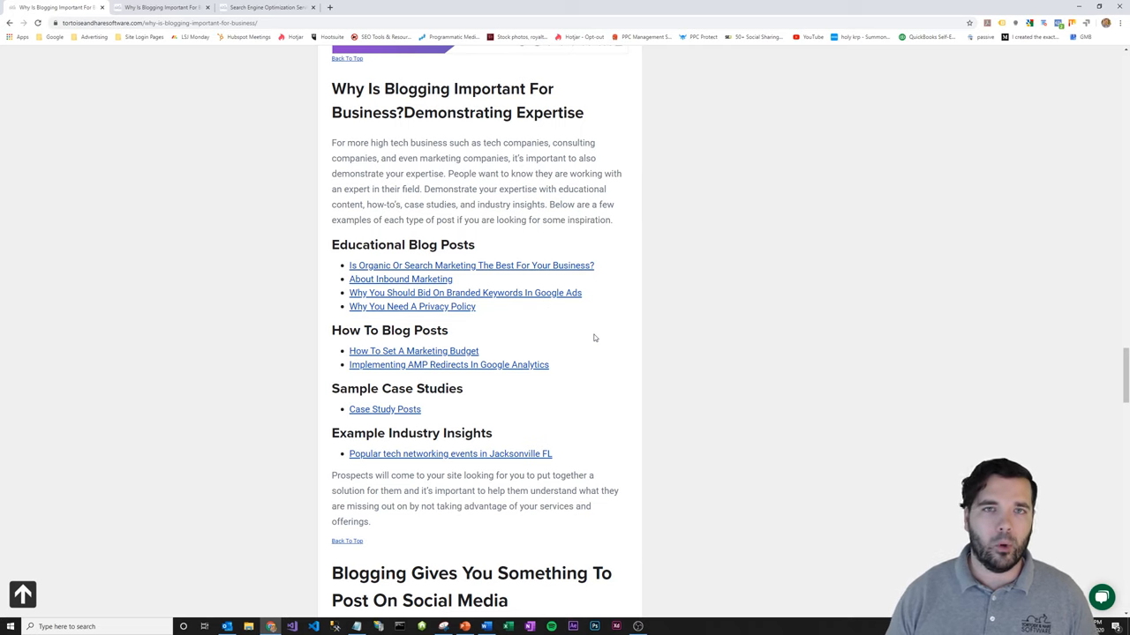
Step: Scroll down to the 'Blogging Gives You Something To Post On Social Media' section and its embedded post
scroll("down", 3)
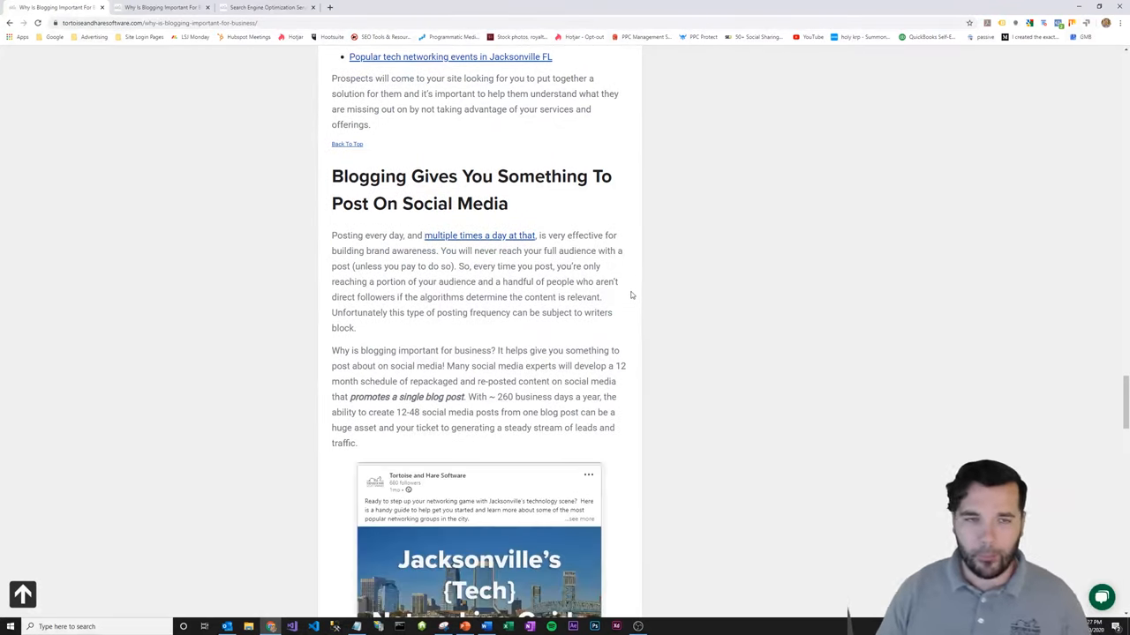
Step: Scroll past the embedded post and scheduling-tools paragraph until Final Thoughts begins
scroll("down", 3)
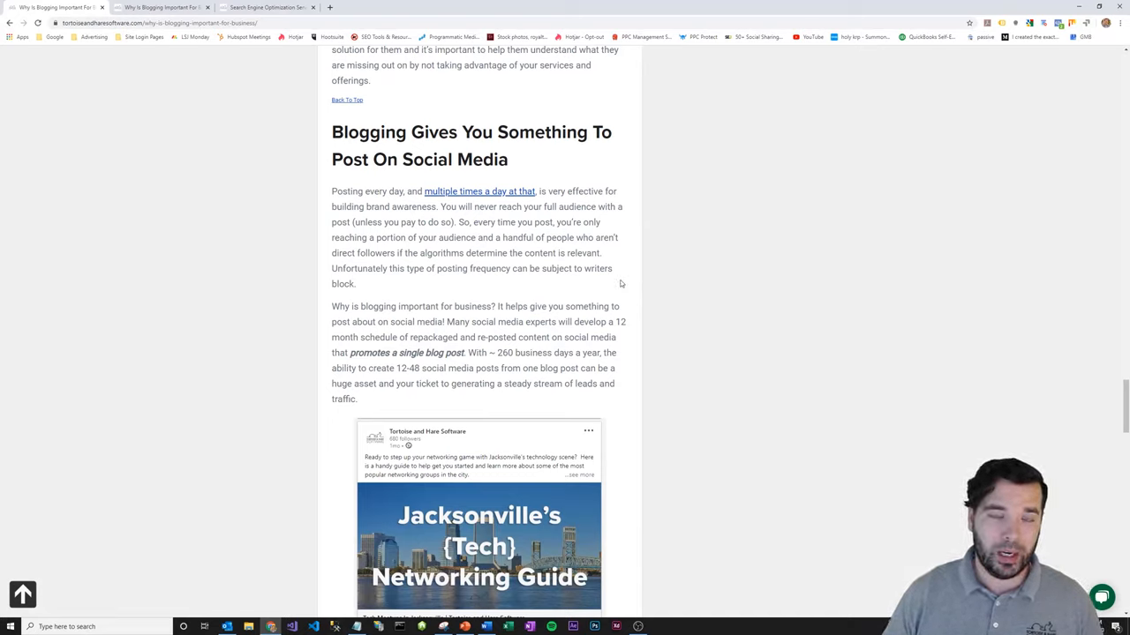
mouse_move(522, 298)
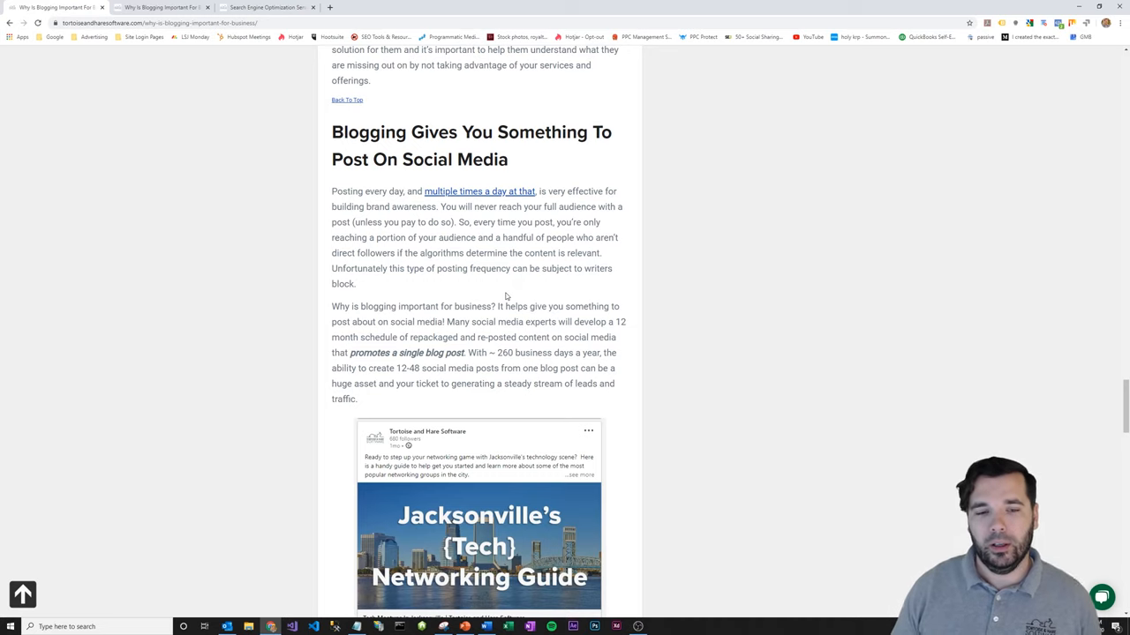
scroll("down", 3)
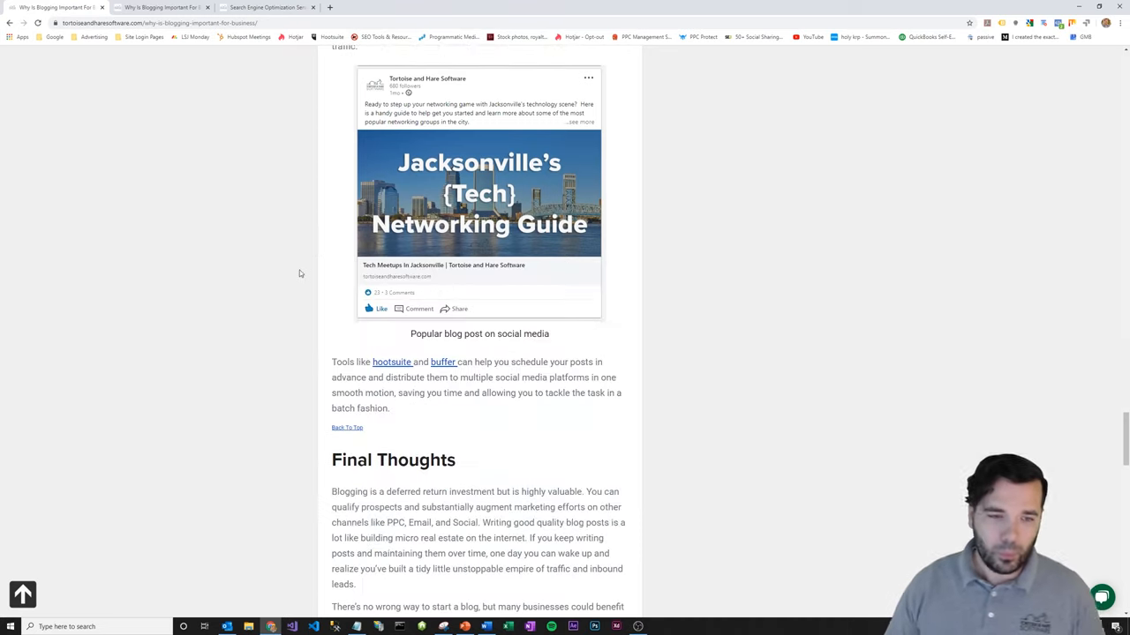
Step: Scroll to the article's bottom showing Final Thoughts, Blogging and SEO tags, and the disclaimer
scroll("up", 3)
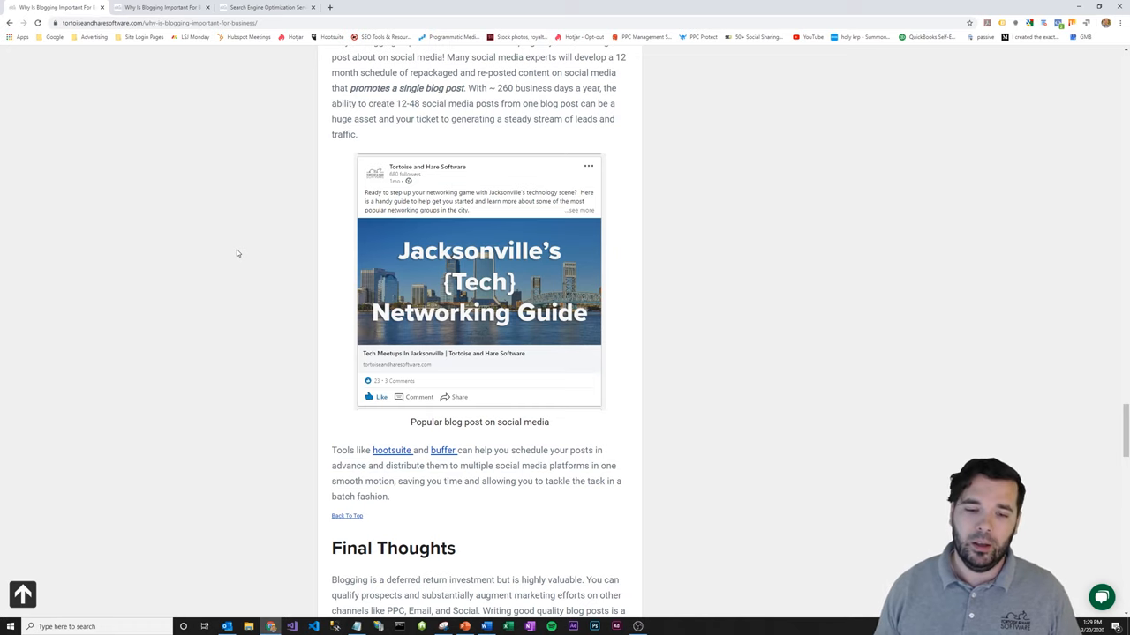
scroll("down", 3)
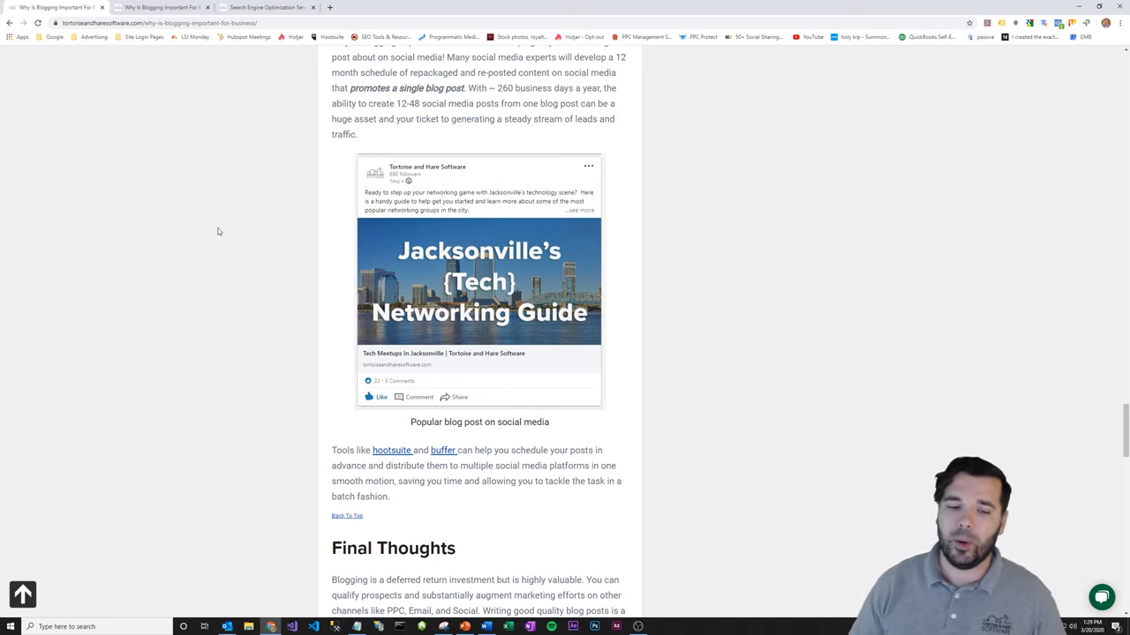
scroll("down", 3)
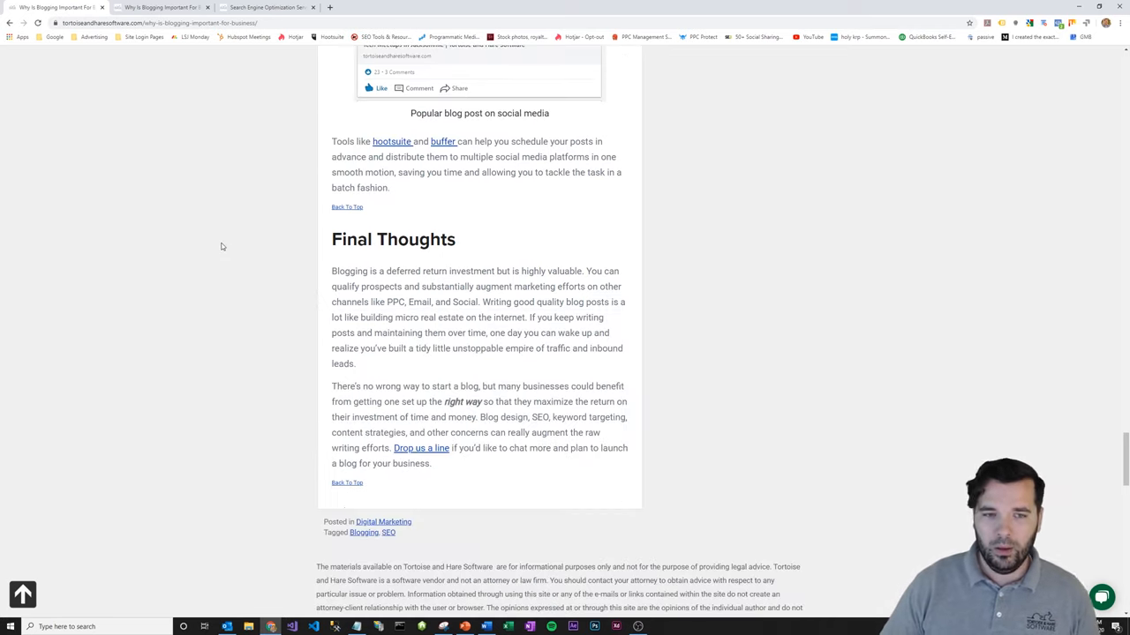
scroll("down", 3)
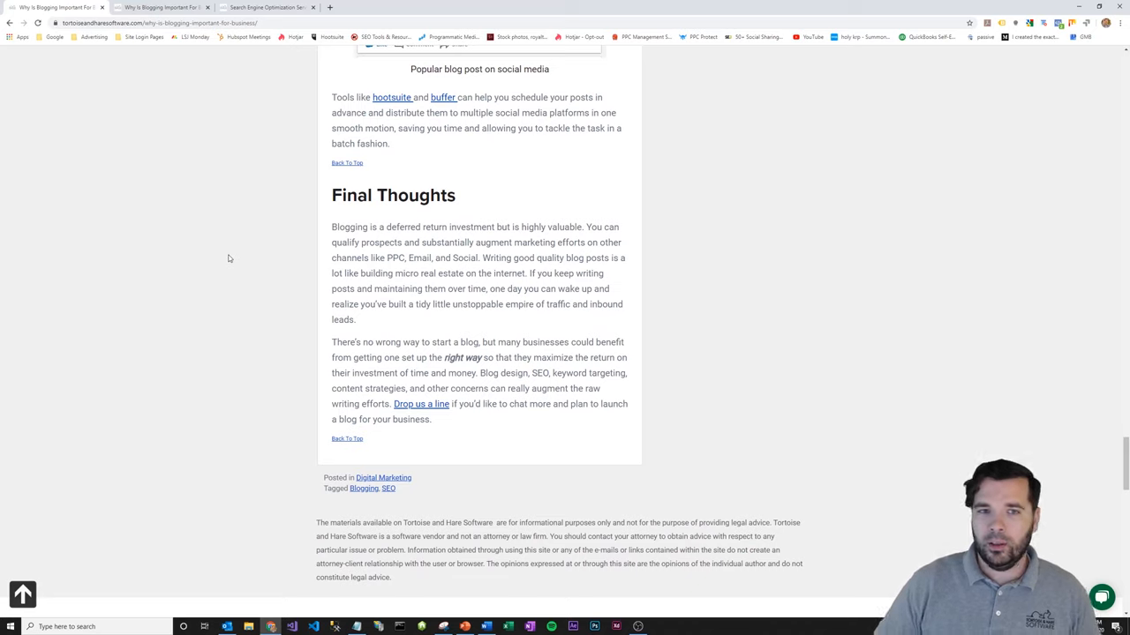